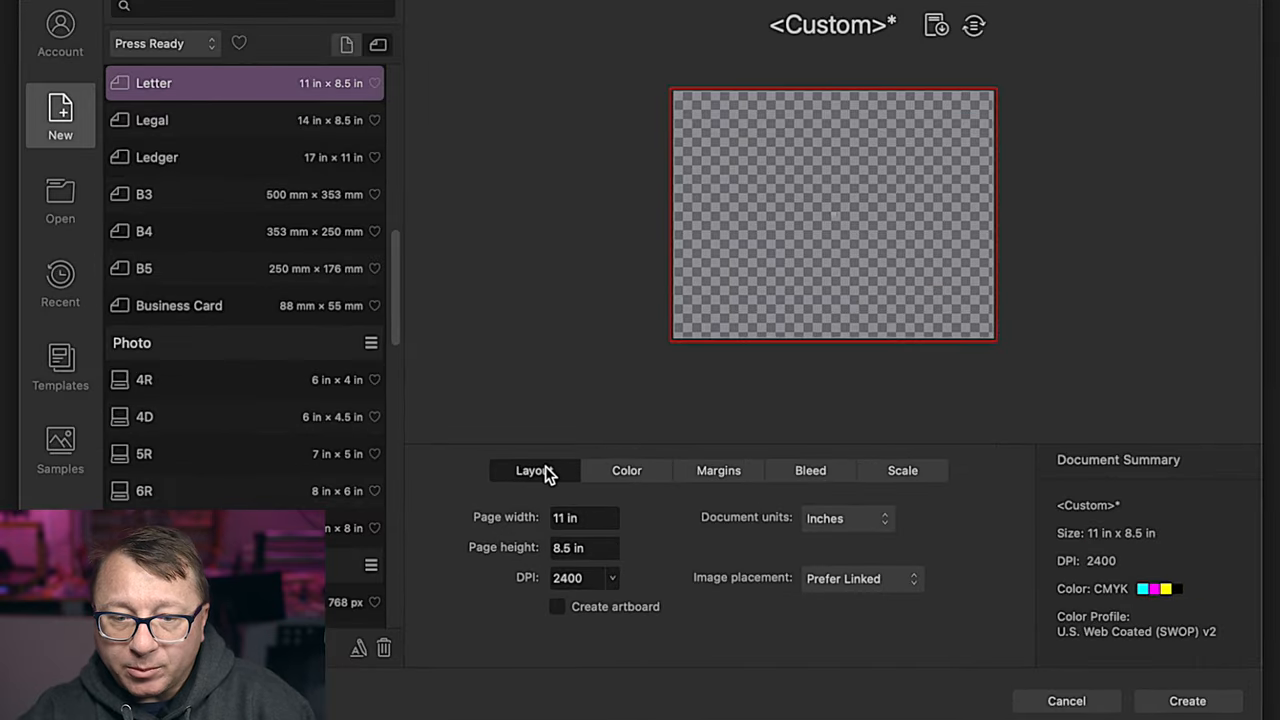
mouse_move(858, 347)
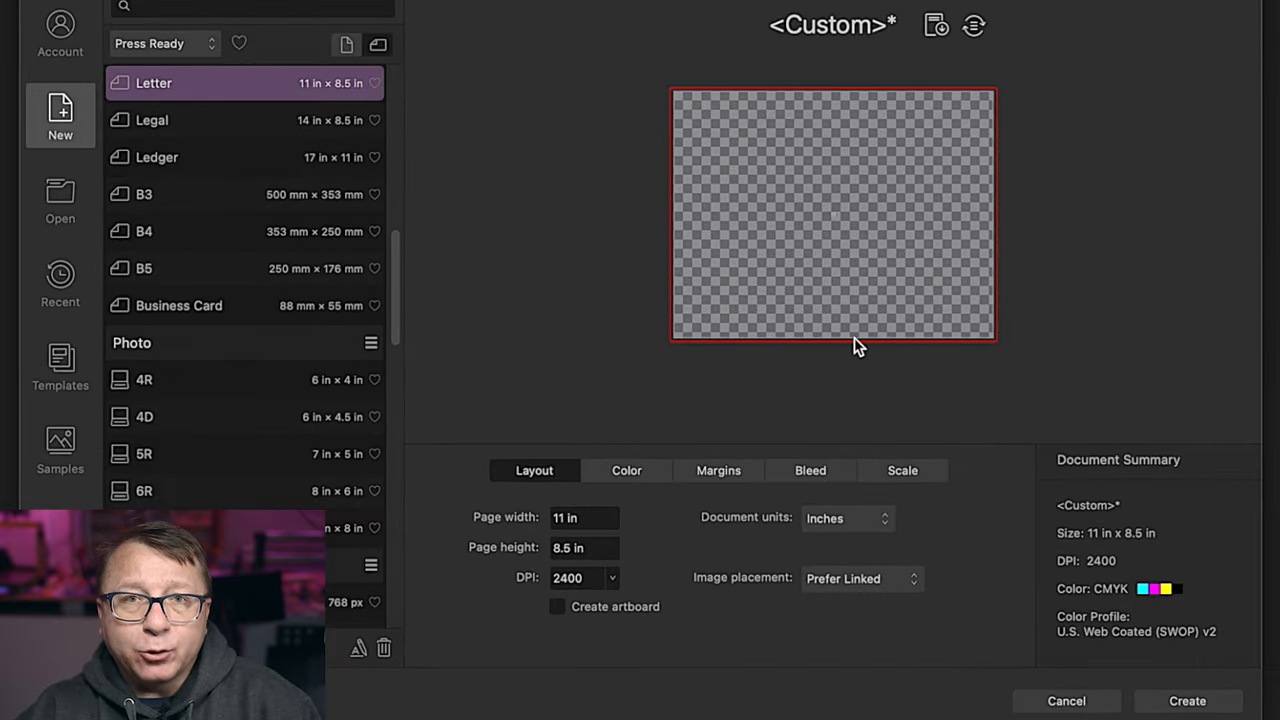
mouse_move(843, 364)
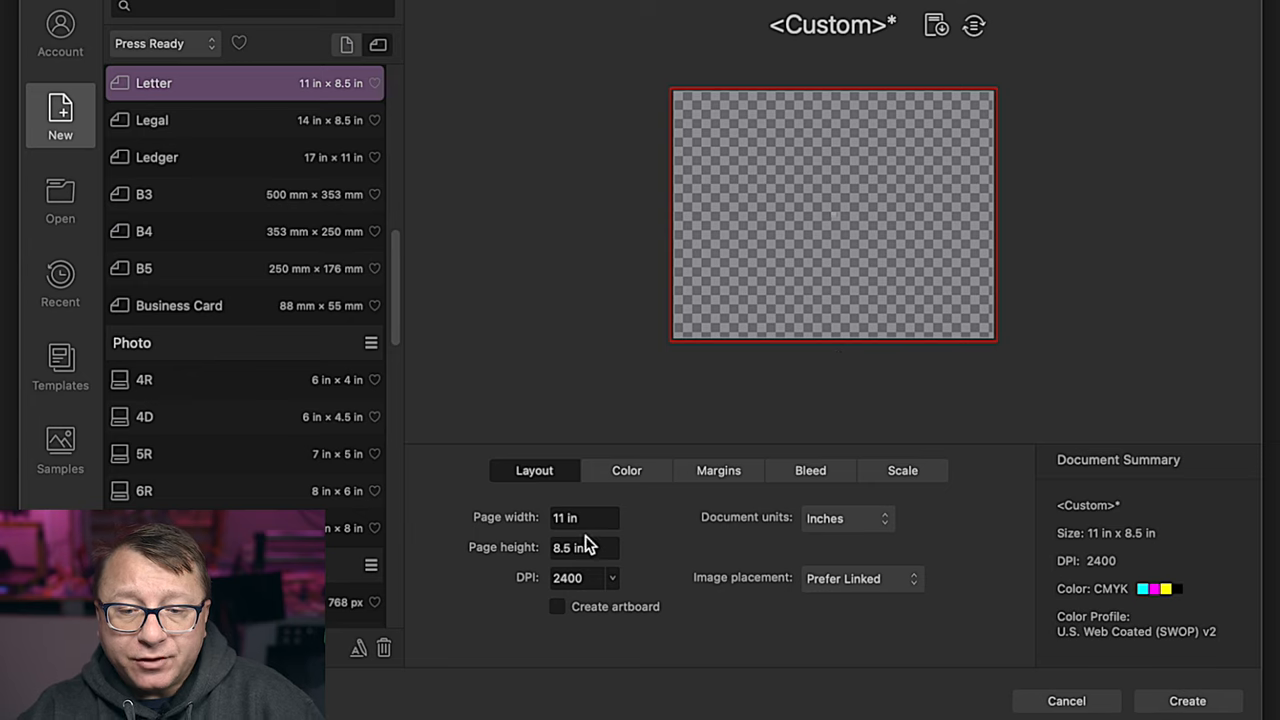
mouse_move(617, 527)
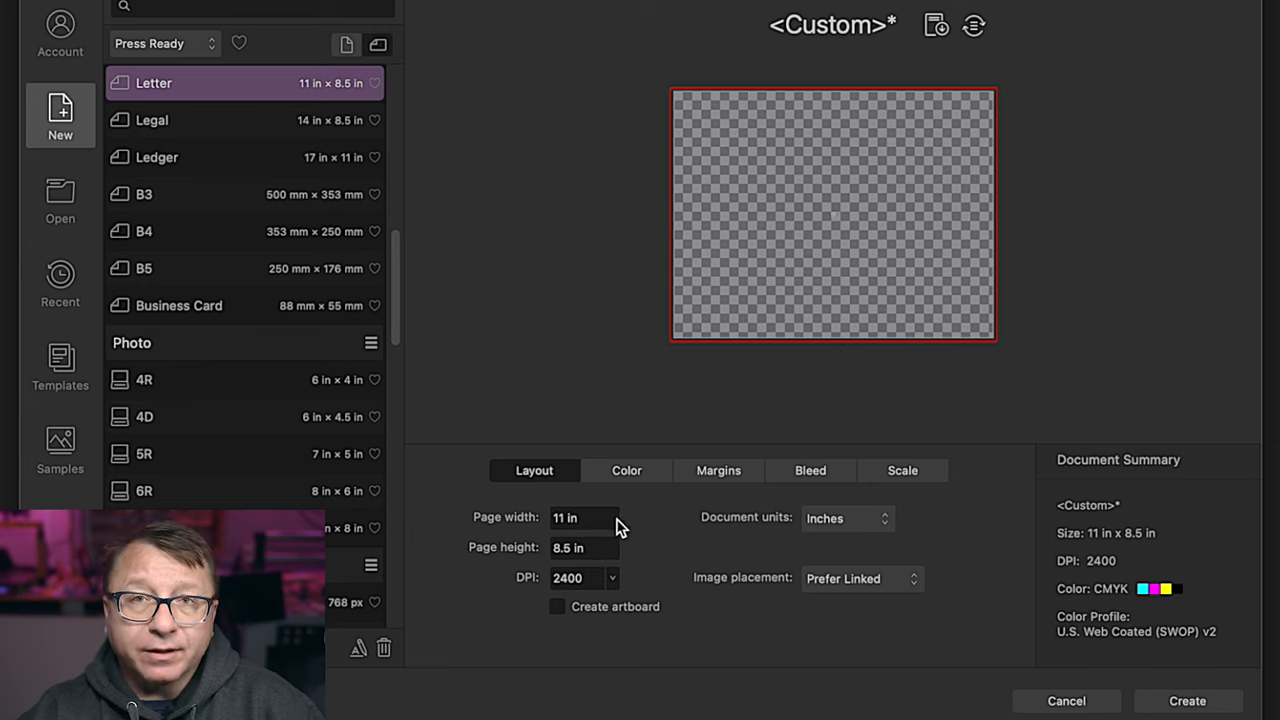
mouse_move(547, 617)
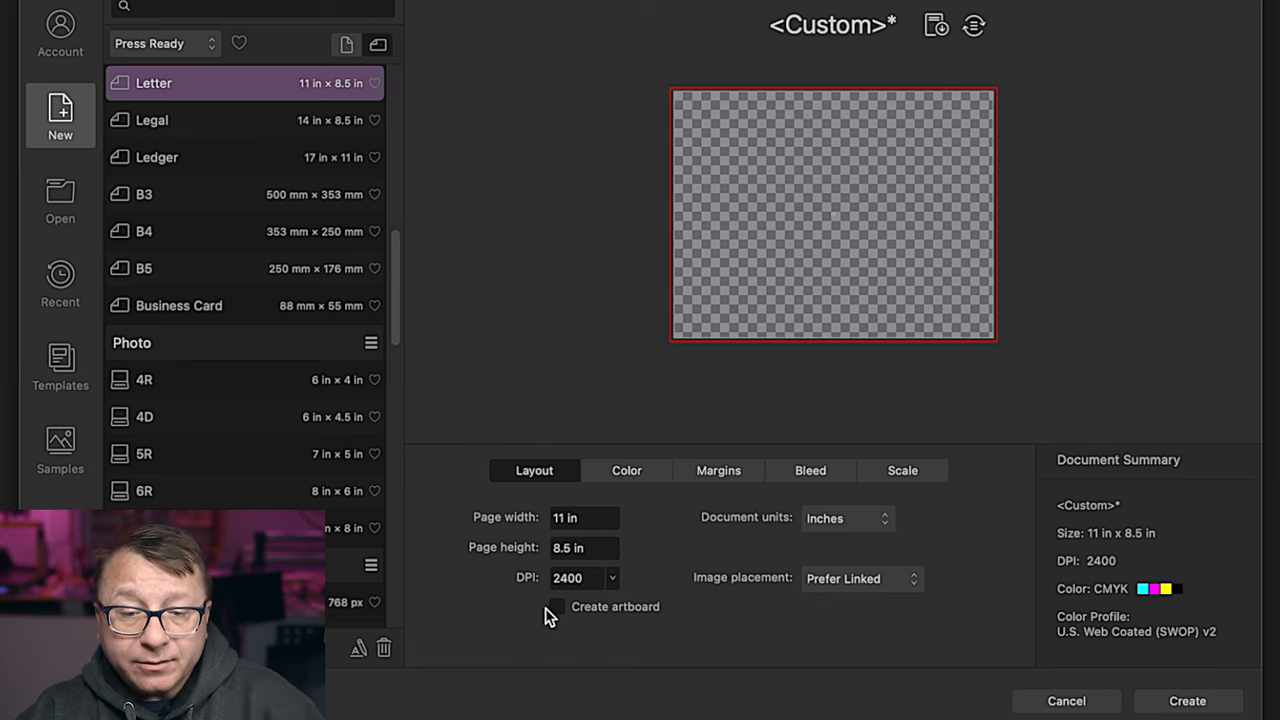
mouse_move(590, 590)
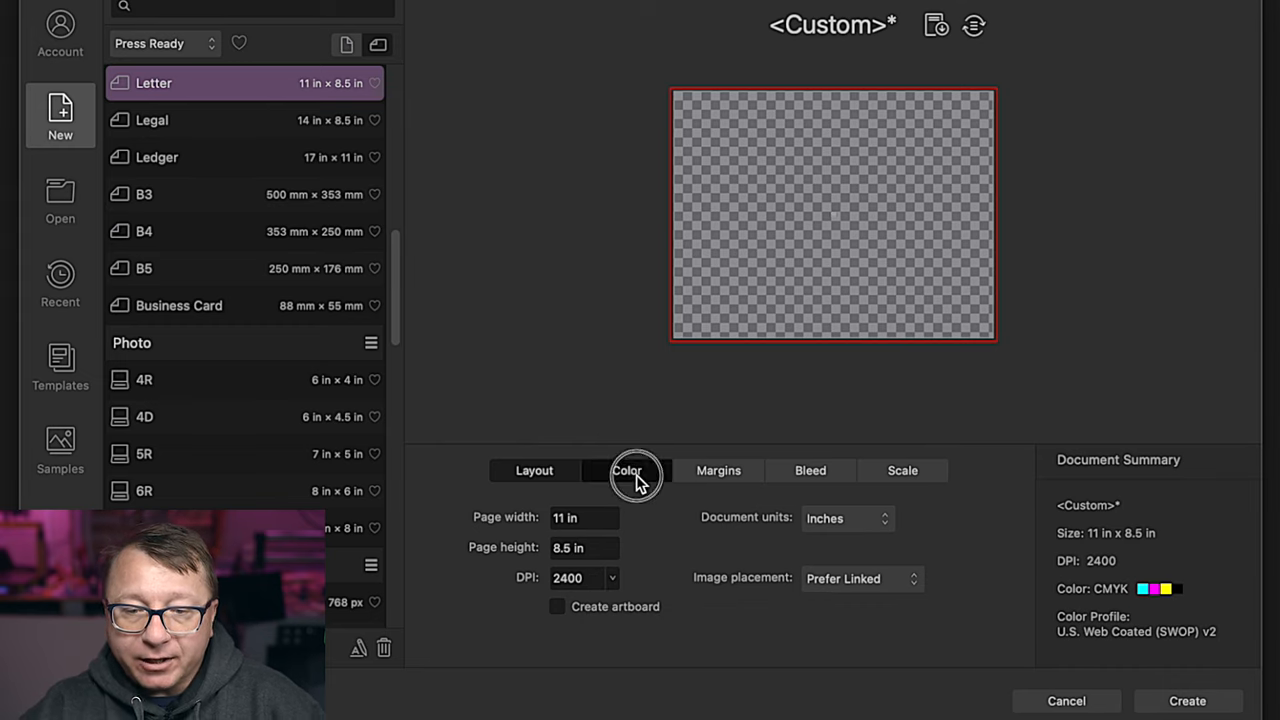
Step: Review the CMYK/8 colour, margin, bleed and scale settings, then create the document
left_click(627, 470)
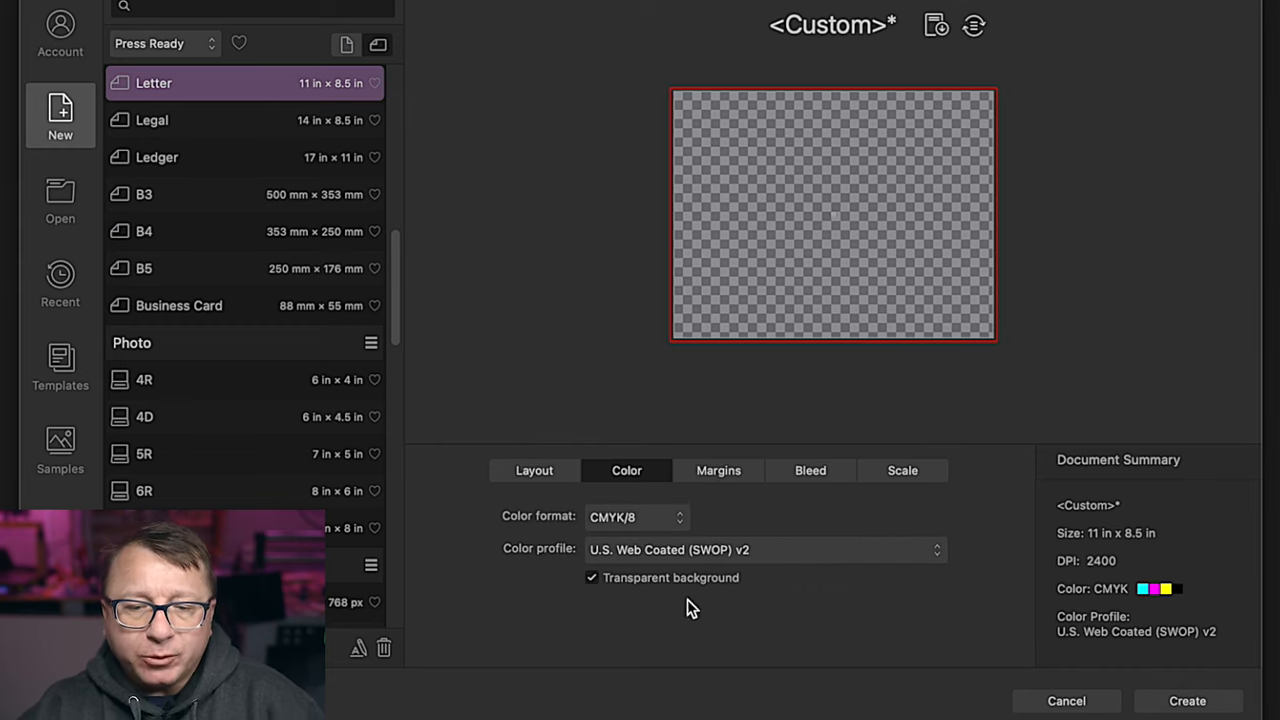
left_click(636, 517)
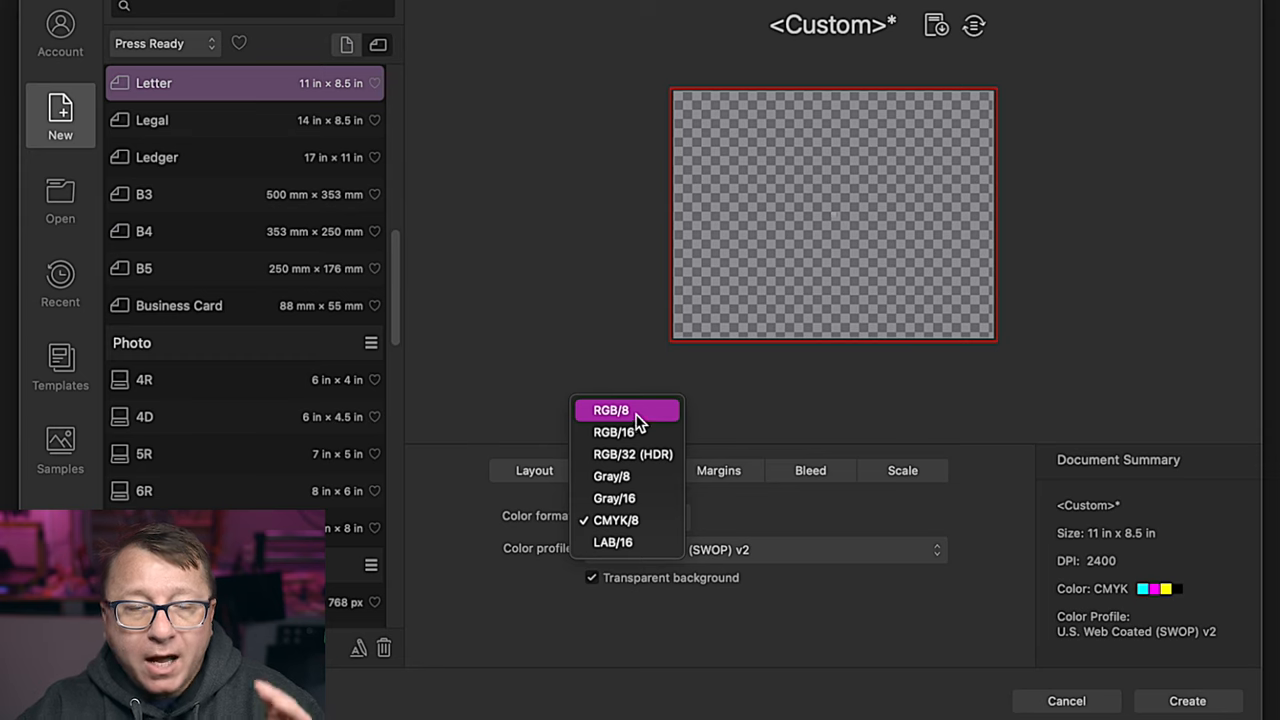
mouse_move(637, 420)
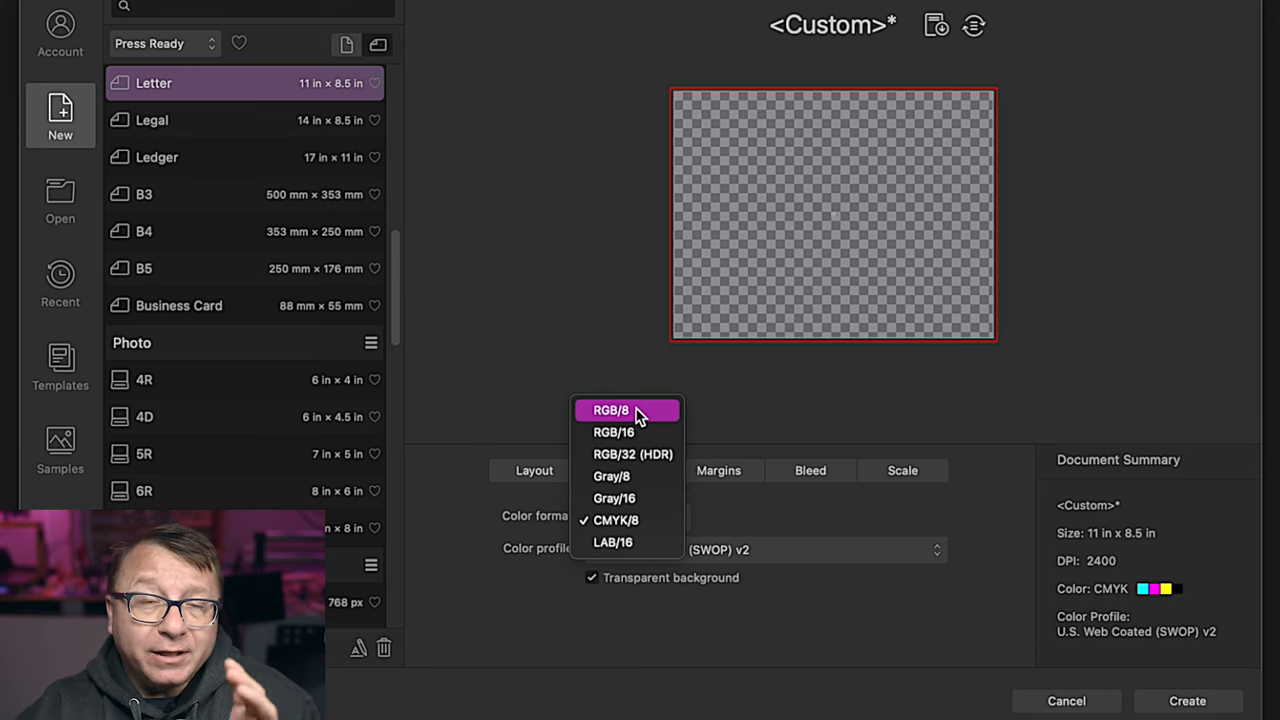
mouse_move(627, 476)
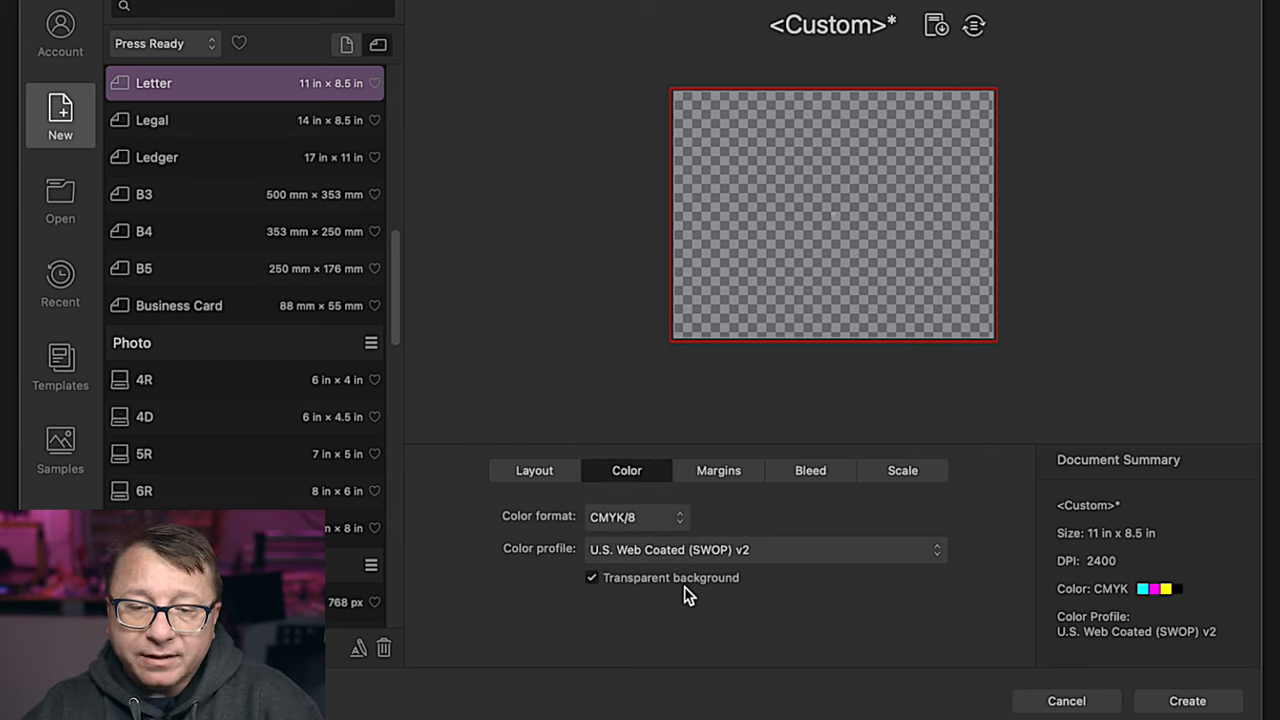
mouse_move(686, 590)
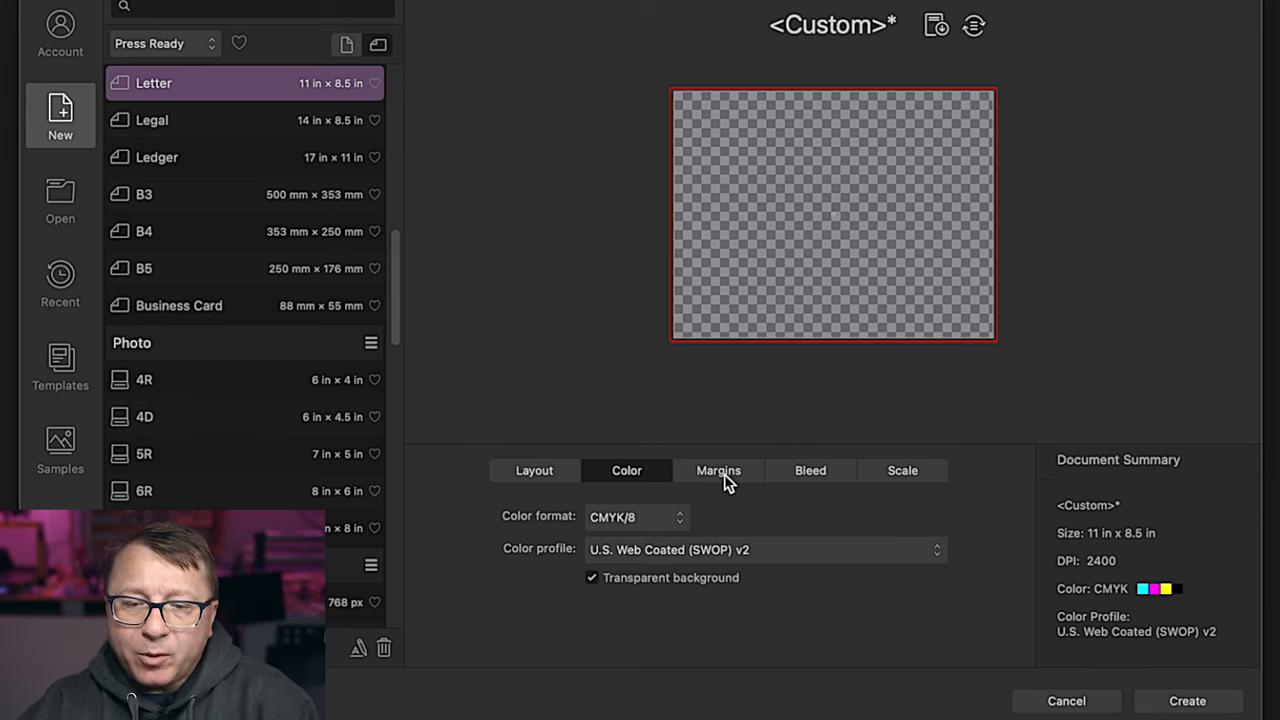
left_click(718, 470)
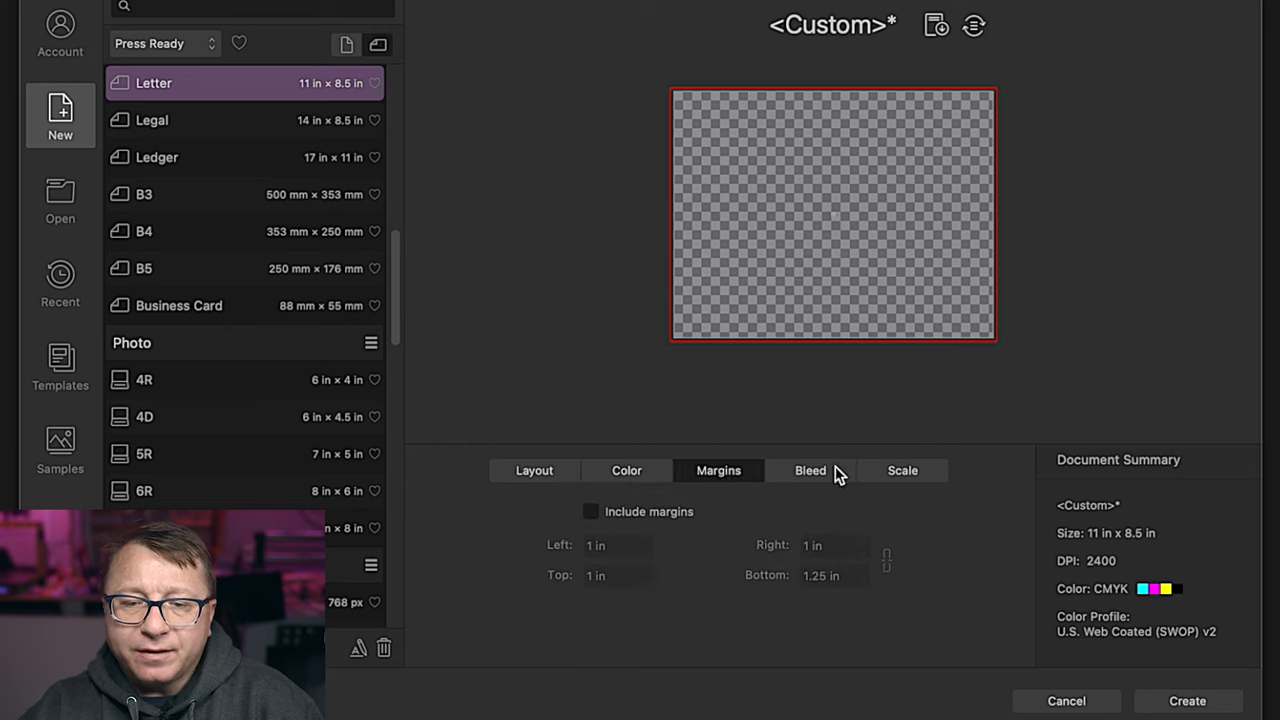
left_click(810, 470)
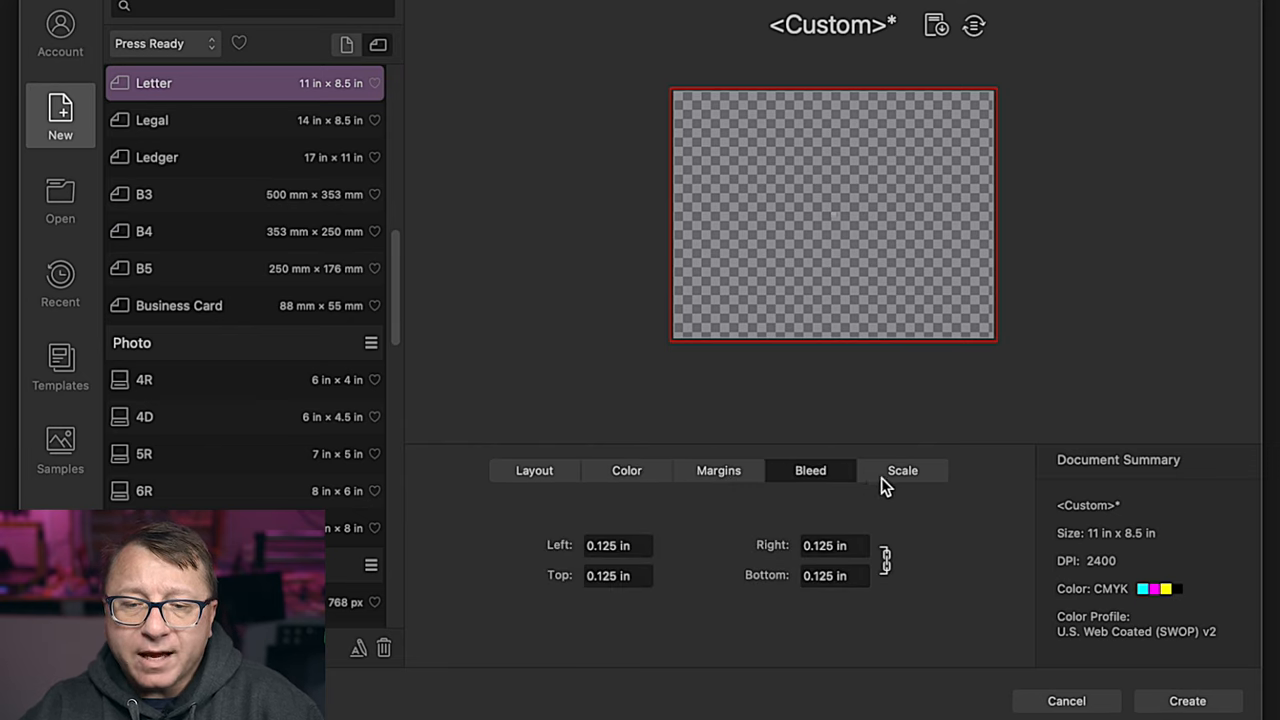
left_click(901, 470)
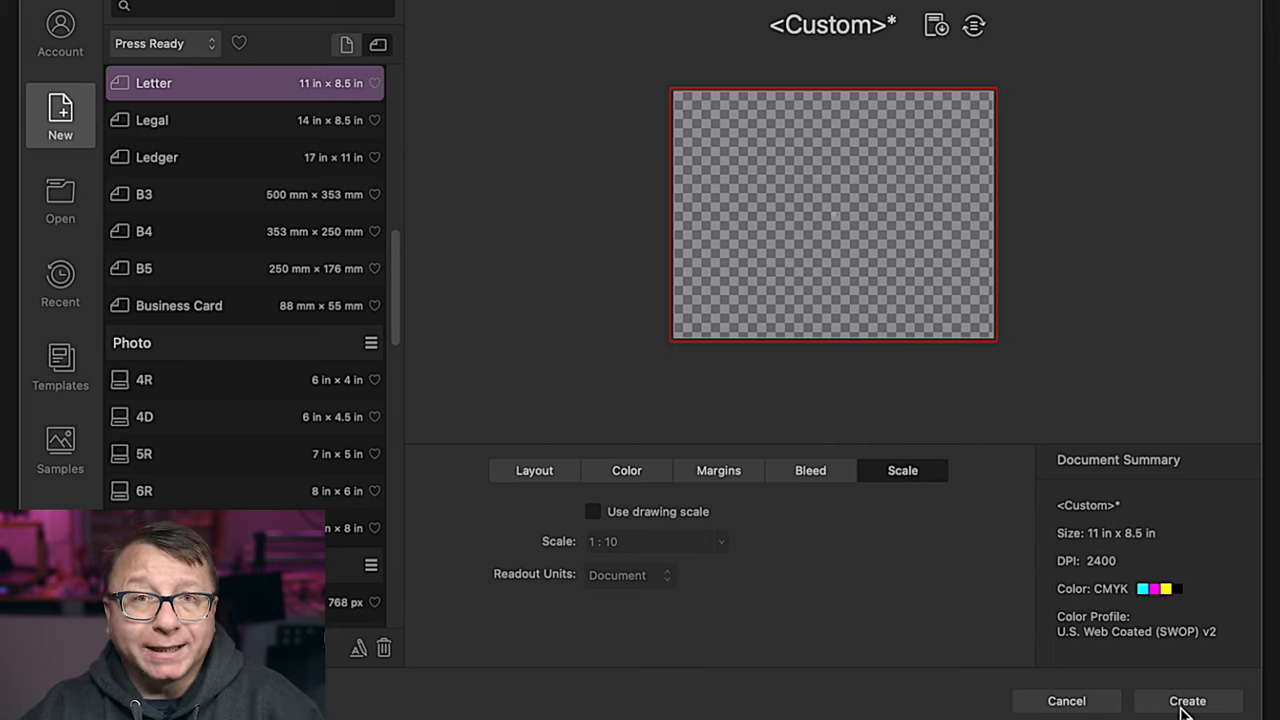
left_click(1187, 700)
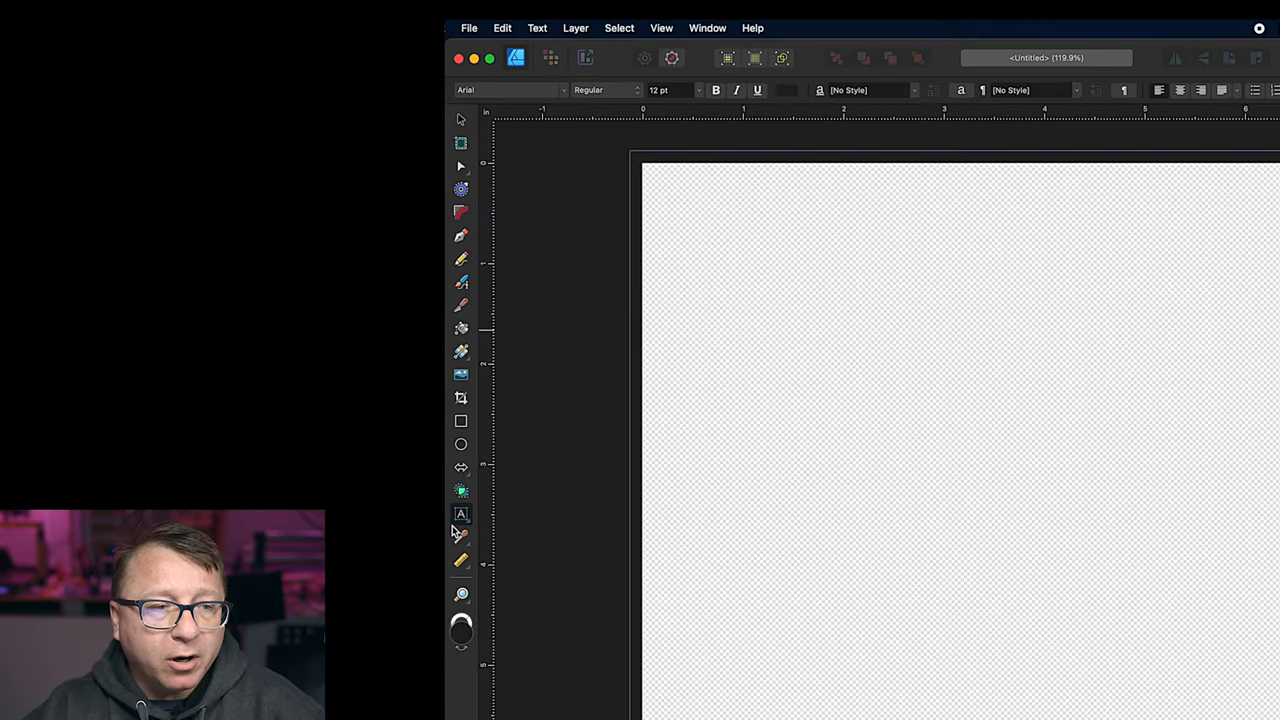
Step: Switch to the Artistic Text Tool on the blank untitled page
left_click(461, 514)
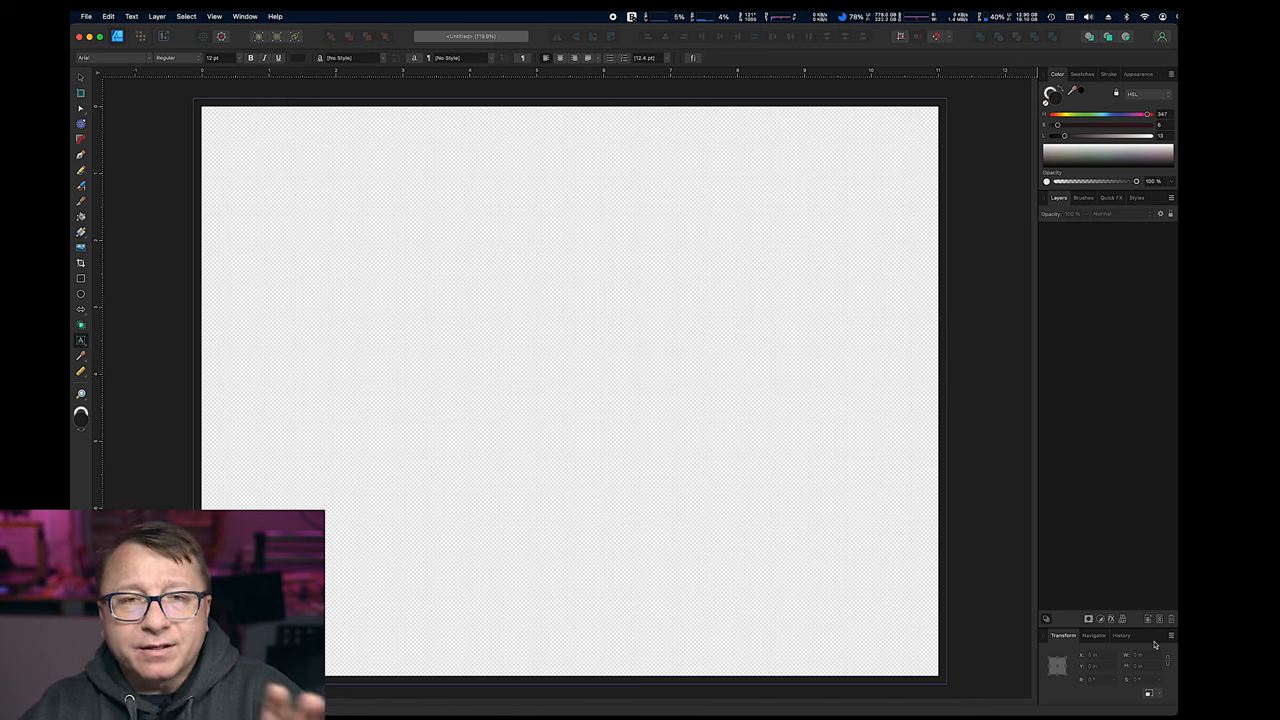
mouse_move(877, 282)
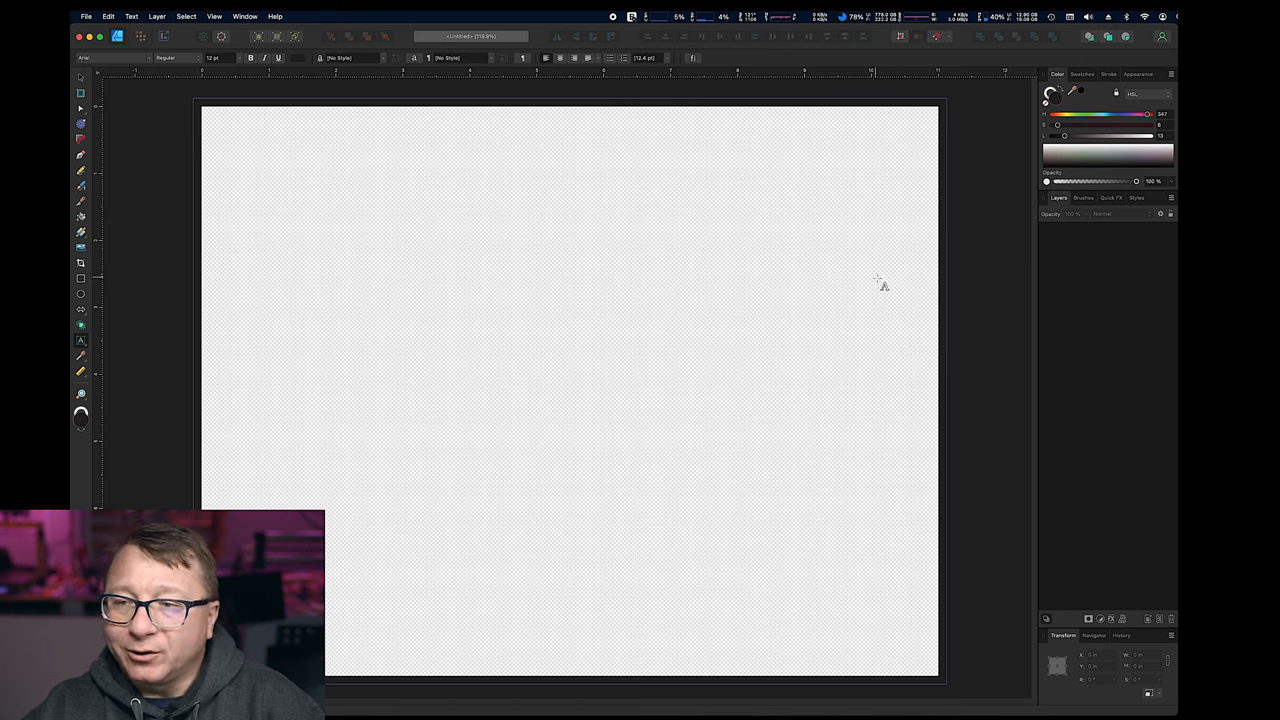
mouse_move(402, 428)
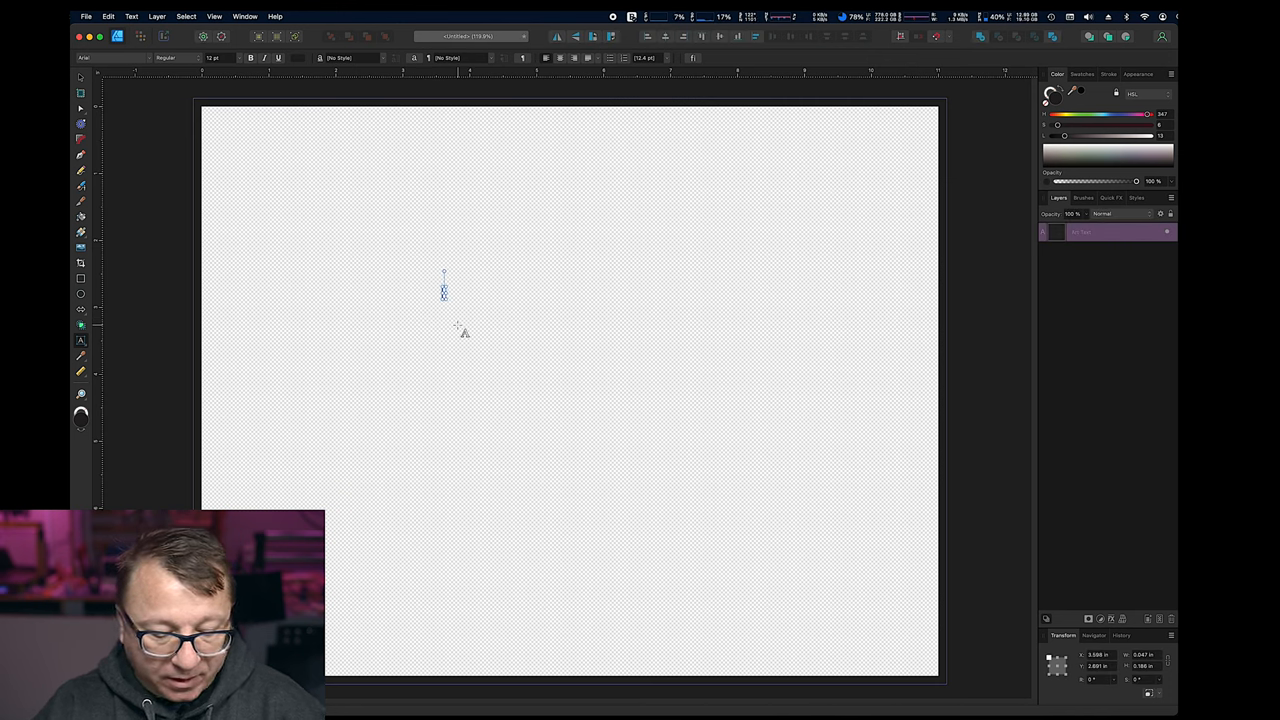
Step: Type FLYINGNINJAWOODWORKS.COM as artistic text and set it in Herculanum
type("FLYIN")
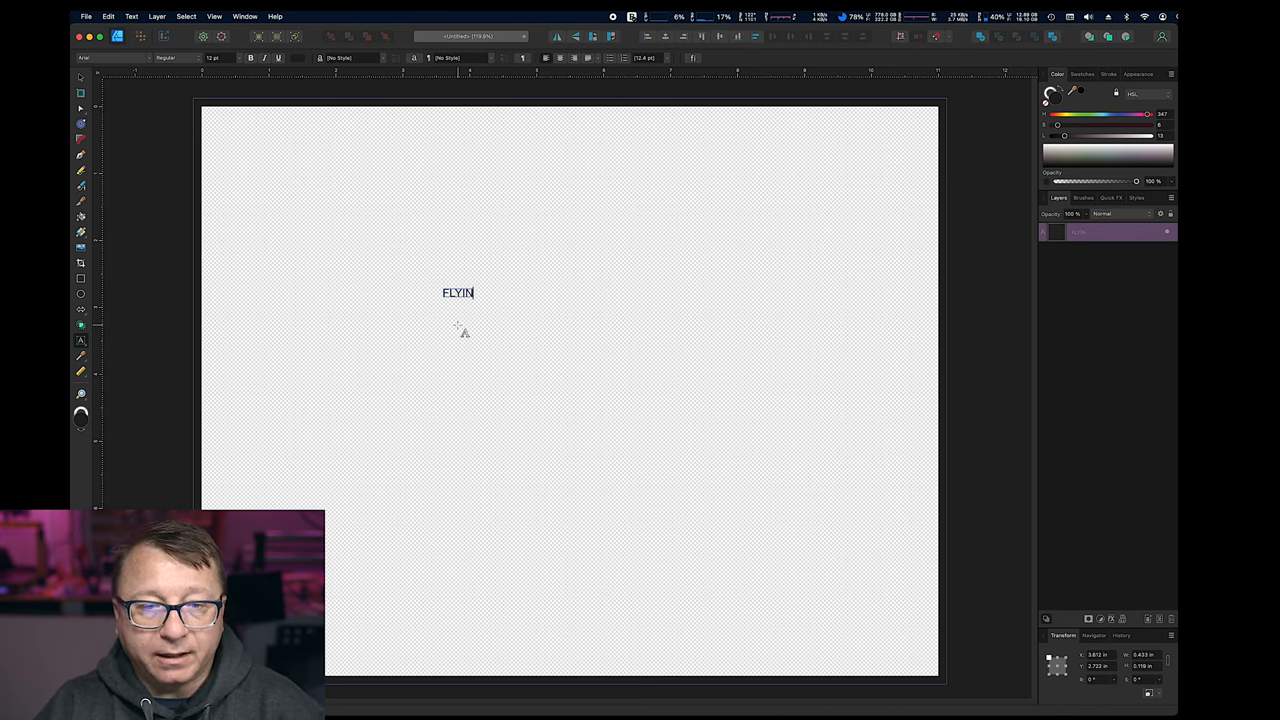
type("GNINJAWOOD")
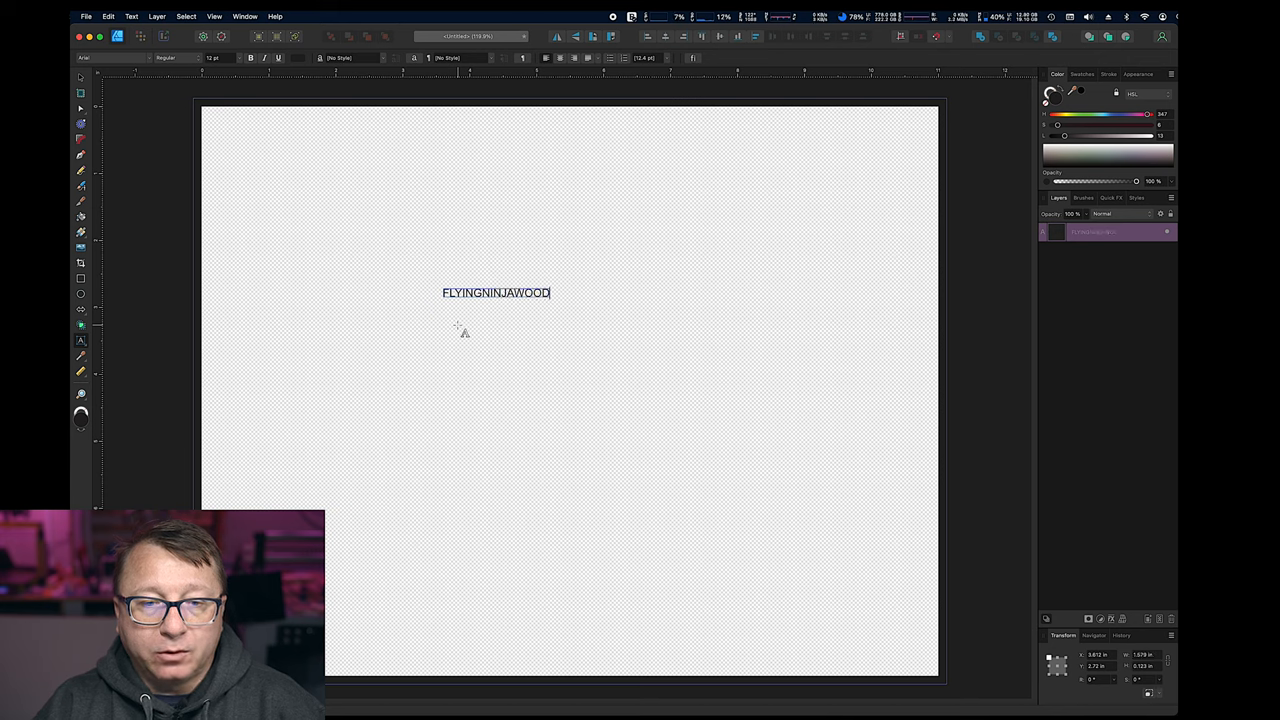
type("WORKS.COM")
left_click(113, 57)
type("her")
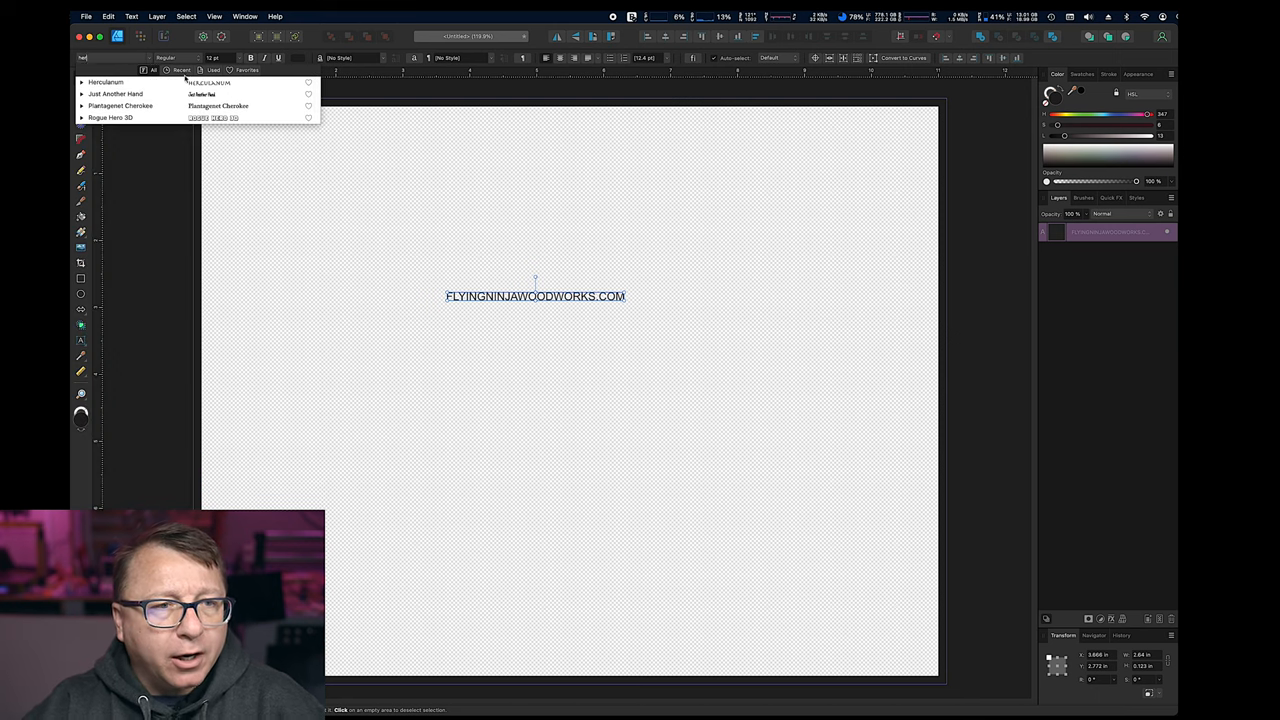
left_click(105, 87)
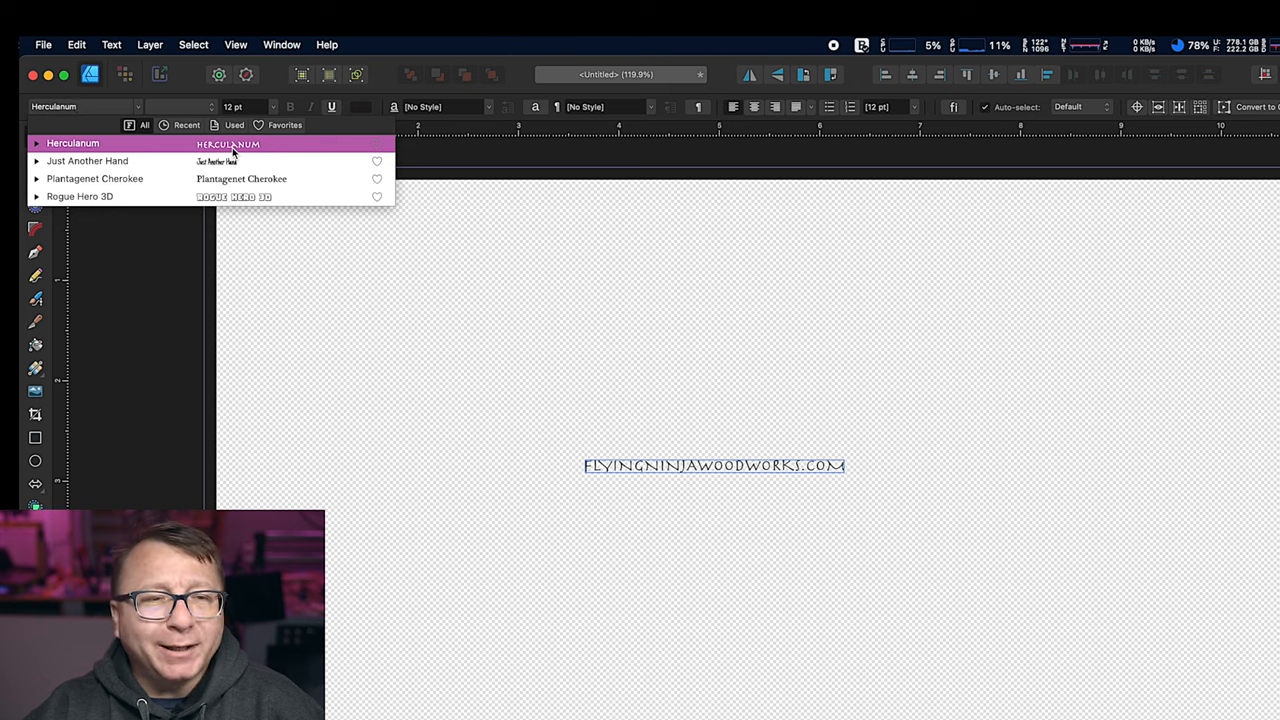
left_click(73, 143)
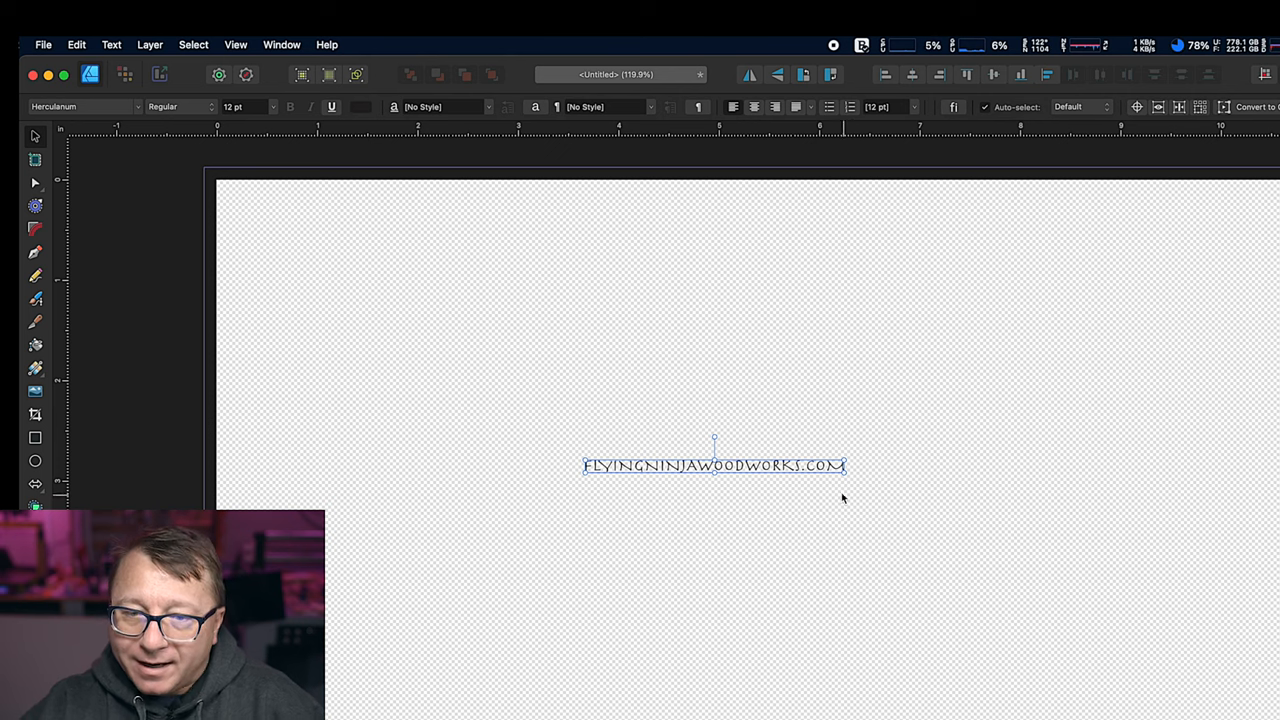
Step: Enlarge the Herculanum web address text to about 21.8 pt
left_click_drag(843, 467, 845, 474)
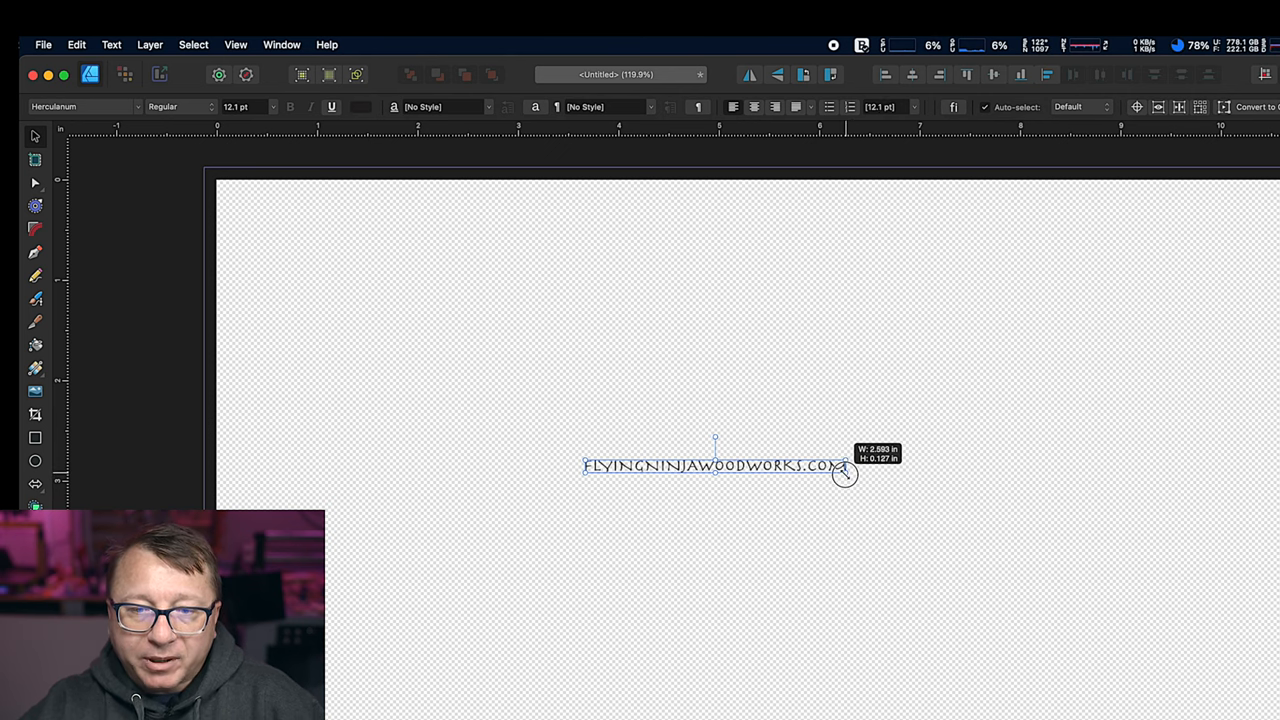
left_click_drag(845, 475, 1057, 480)
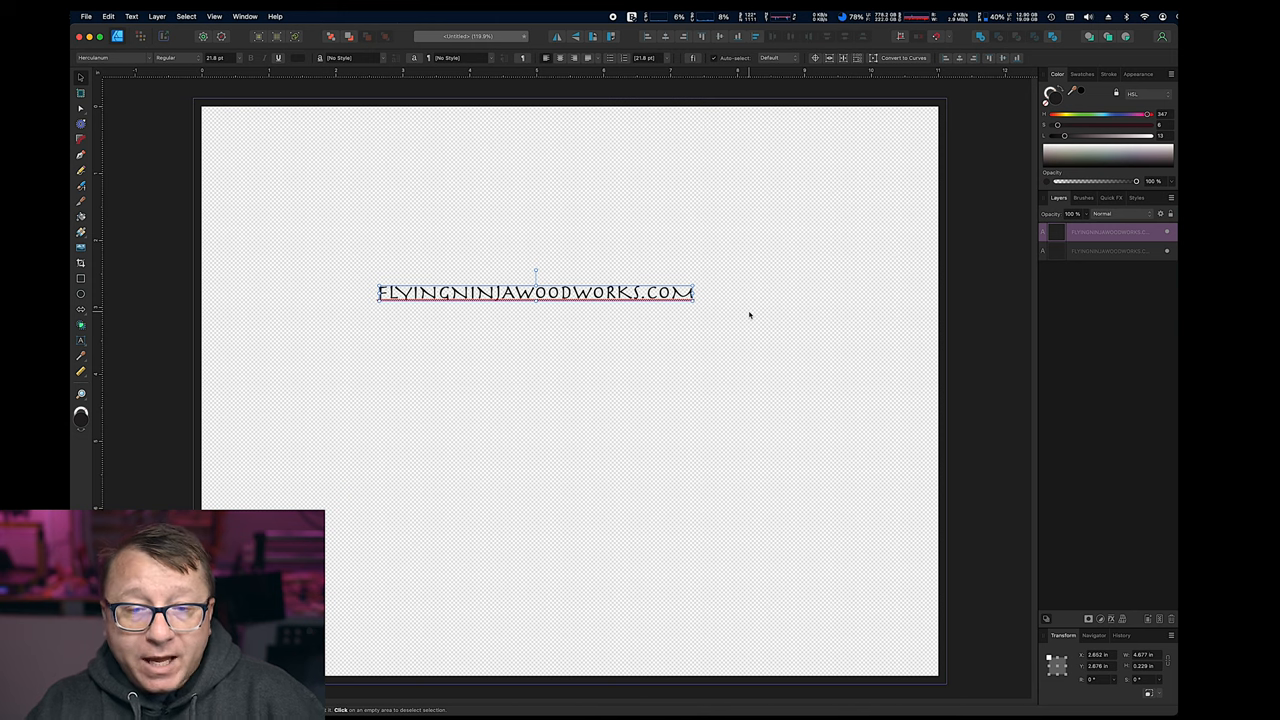
mouse_move(768, 286)
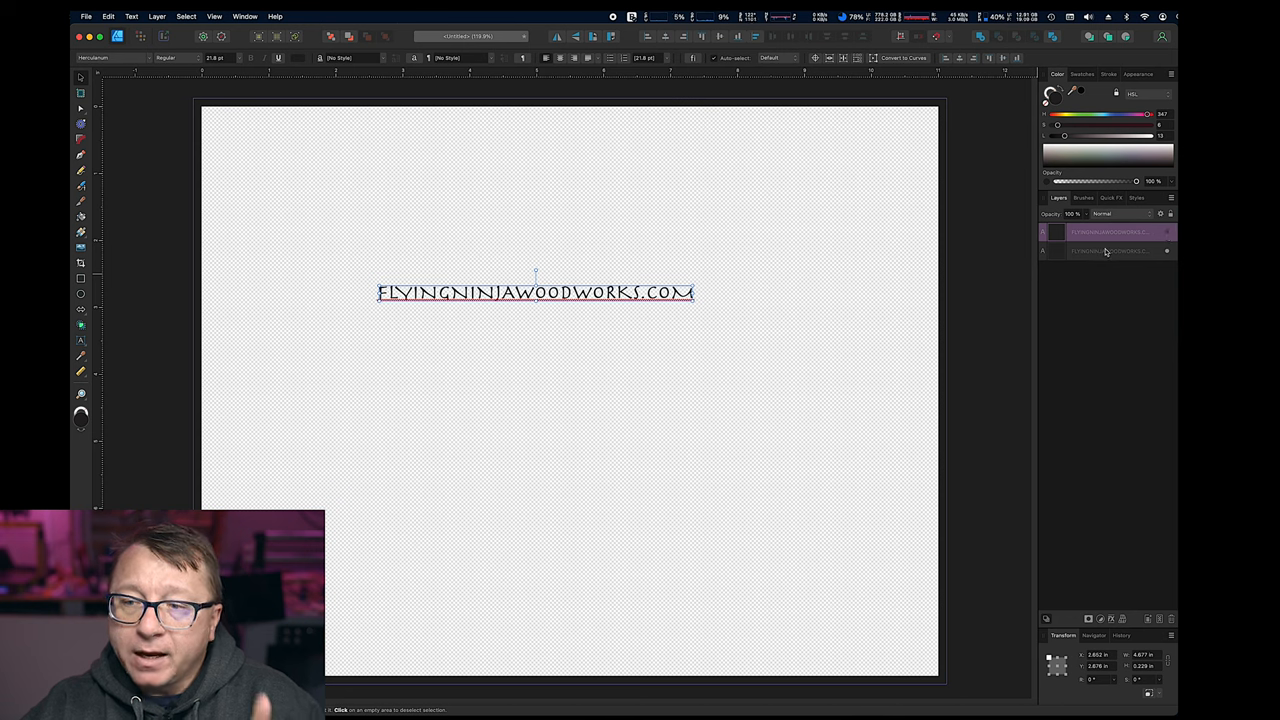
Step: Select the second copy of the website text in the Layers panel
left_click(1108, 251)
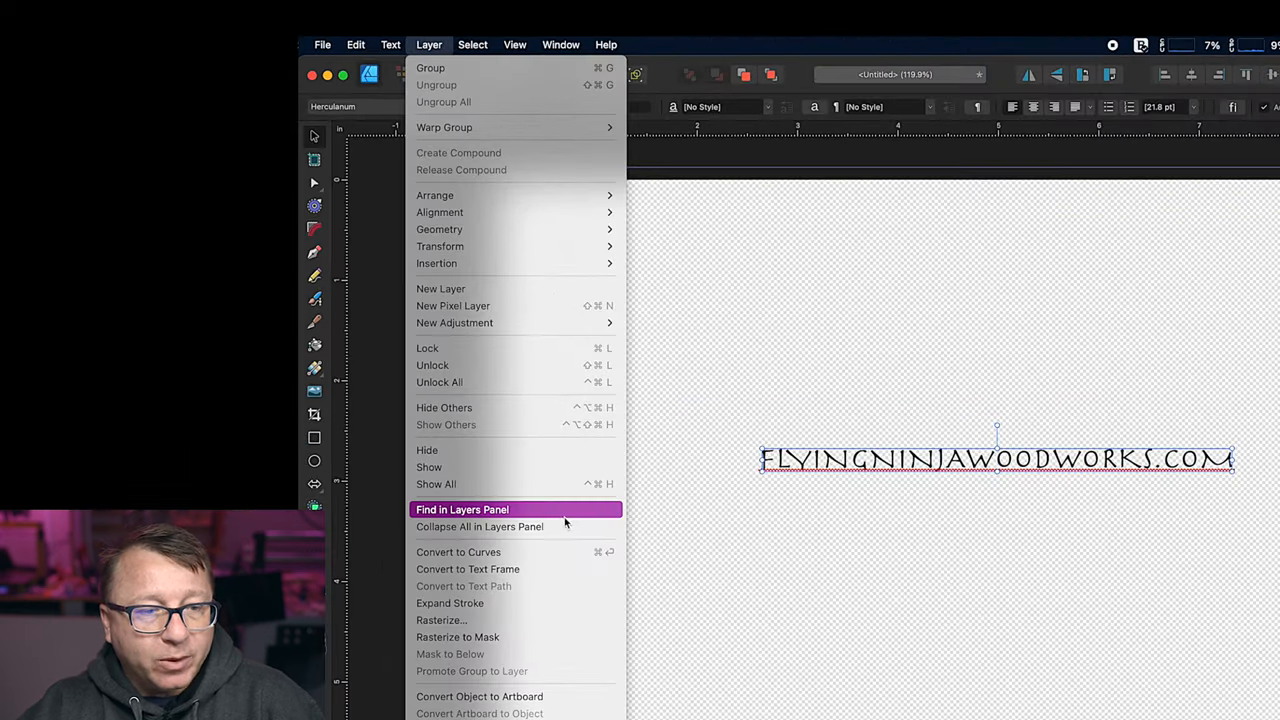
mouse_move(550, 552)
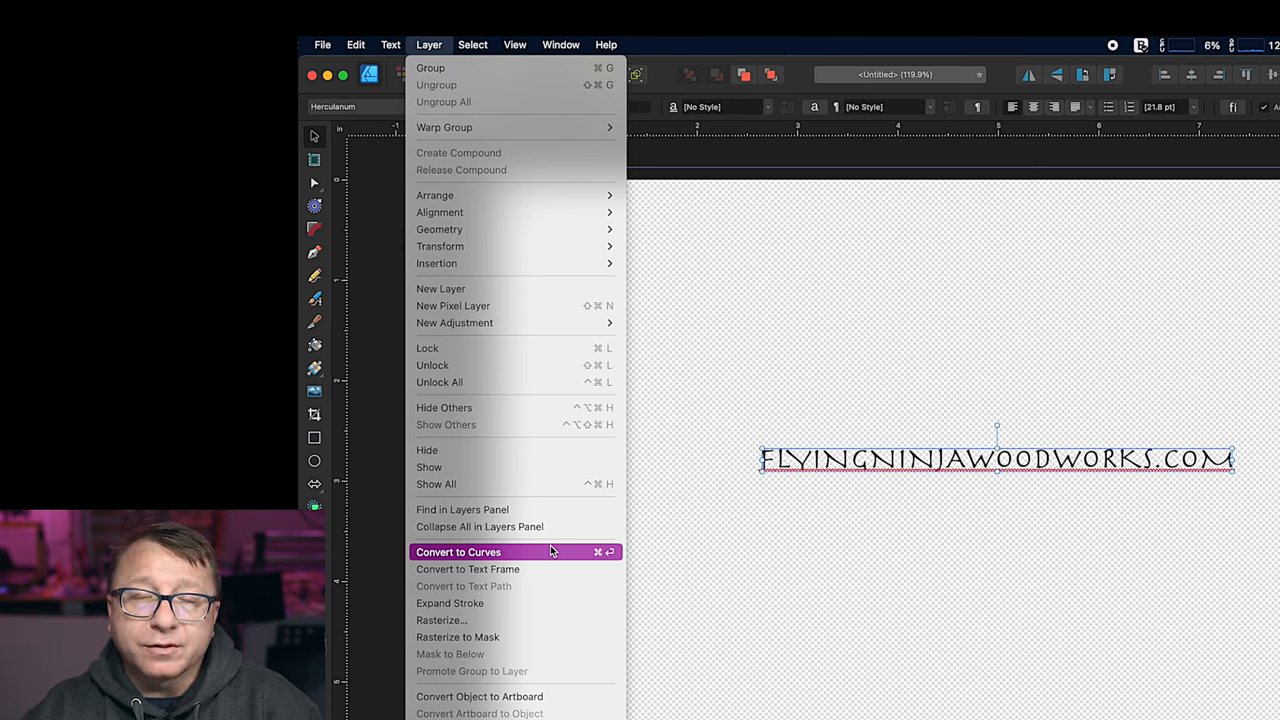
mouse_move(558, 547)
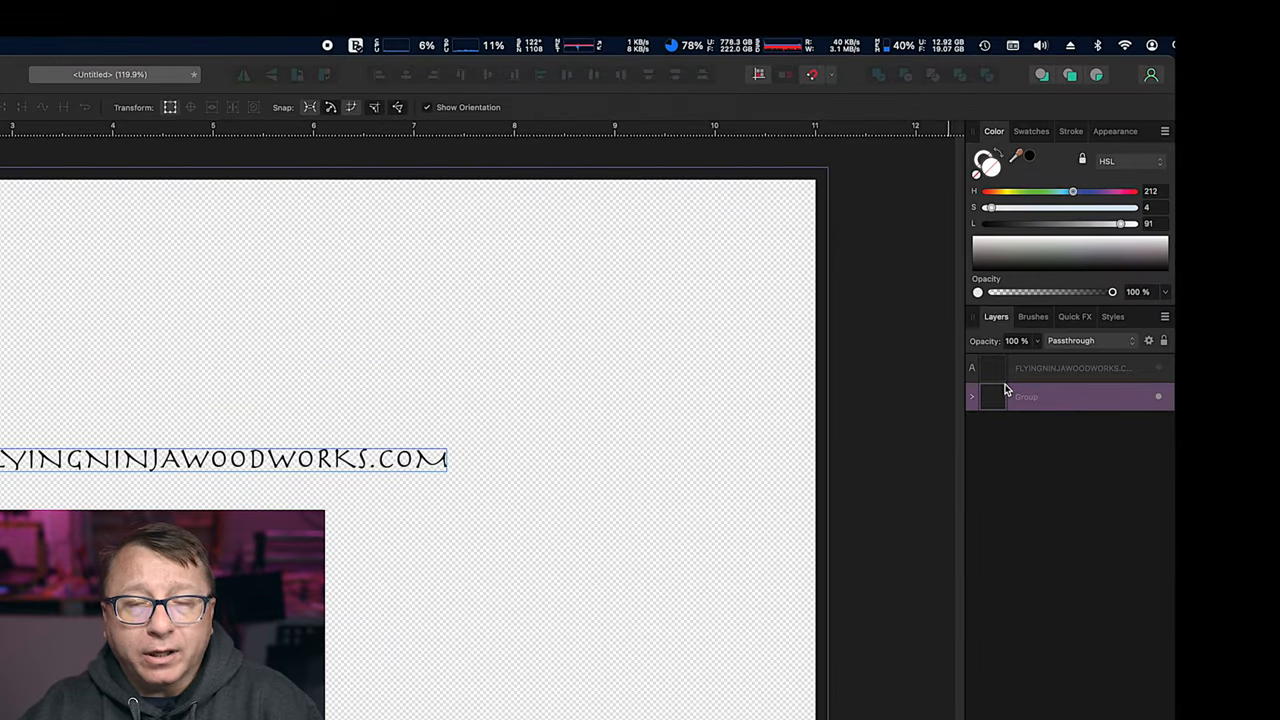
left_click(971, 396)
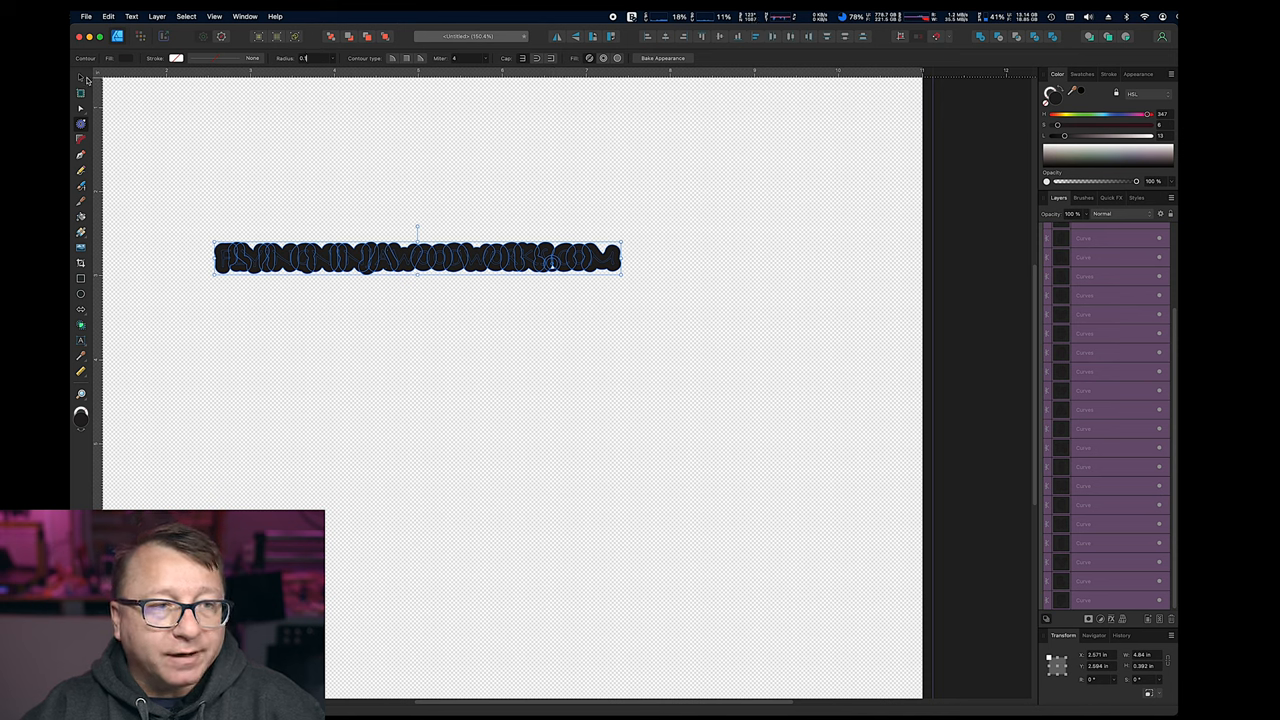
Step: Finish contouring the 24 letter curves and return to the Move Tool
left_click(81, 77)
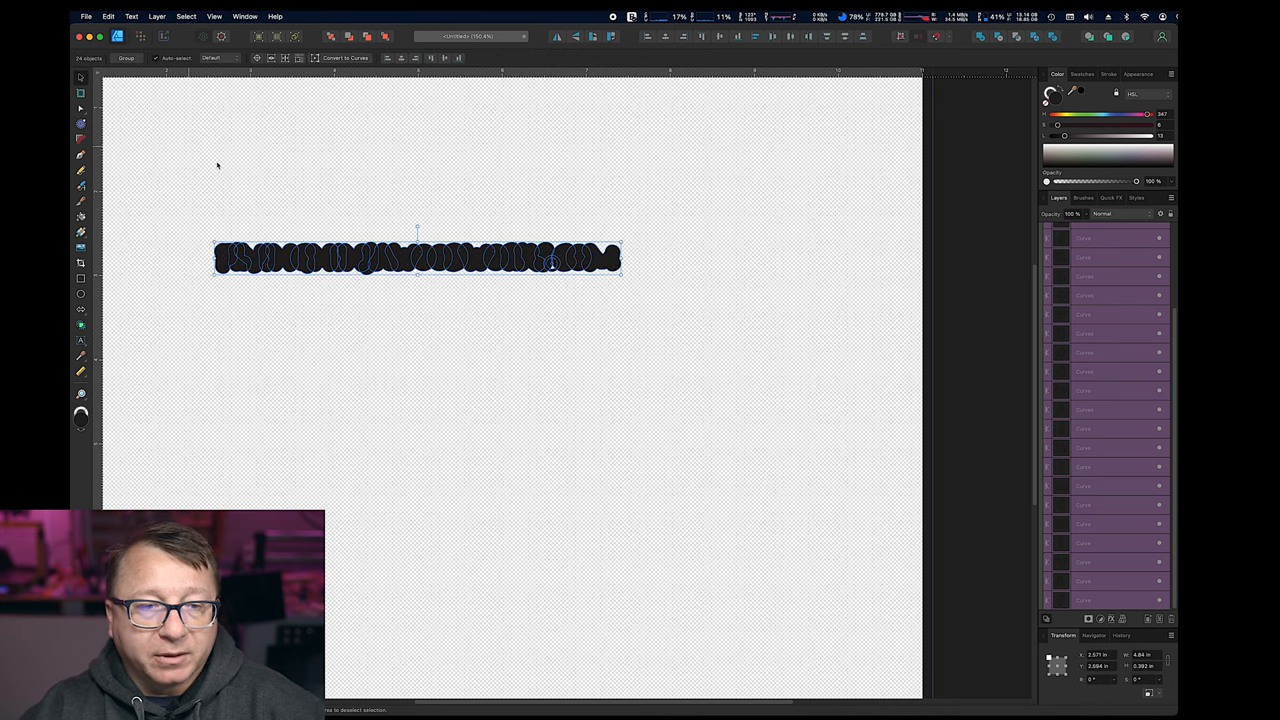
mouse_move(729, 347)
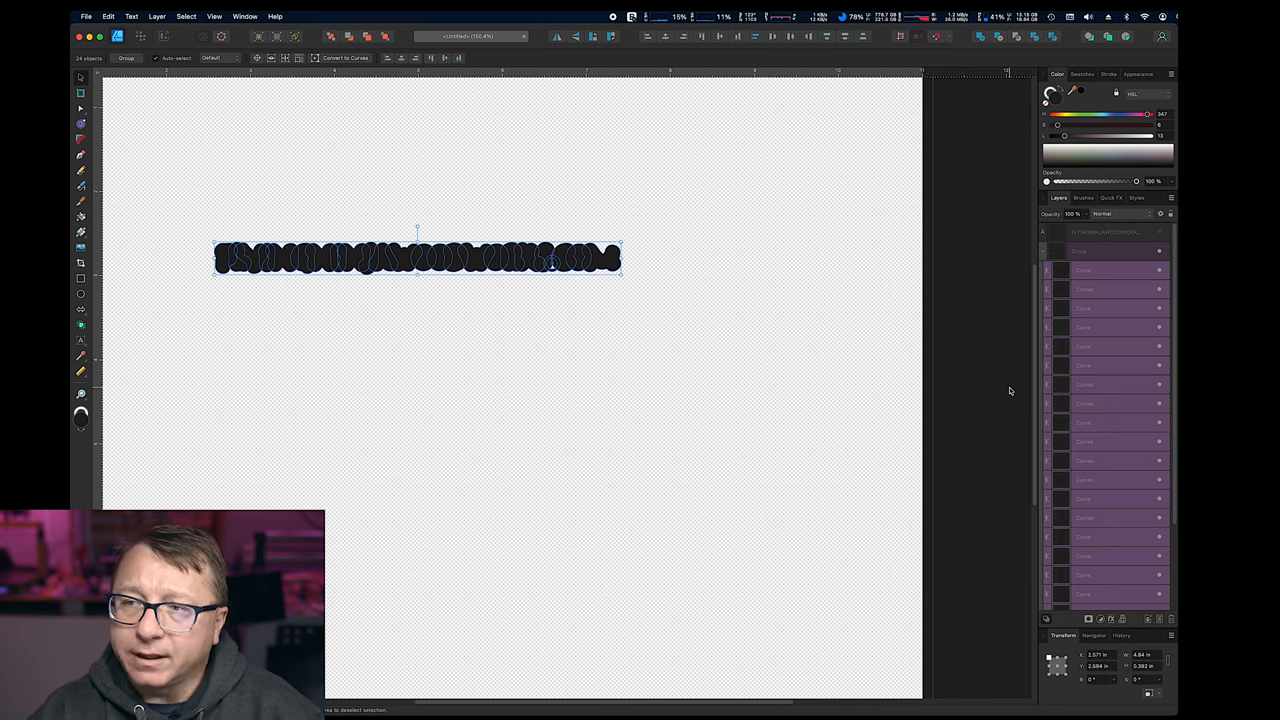
mouse_move(843, 344)
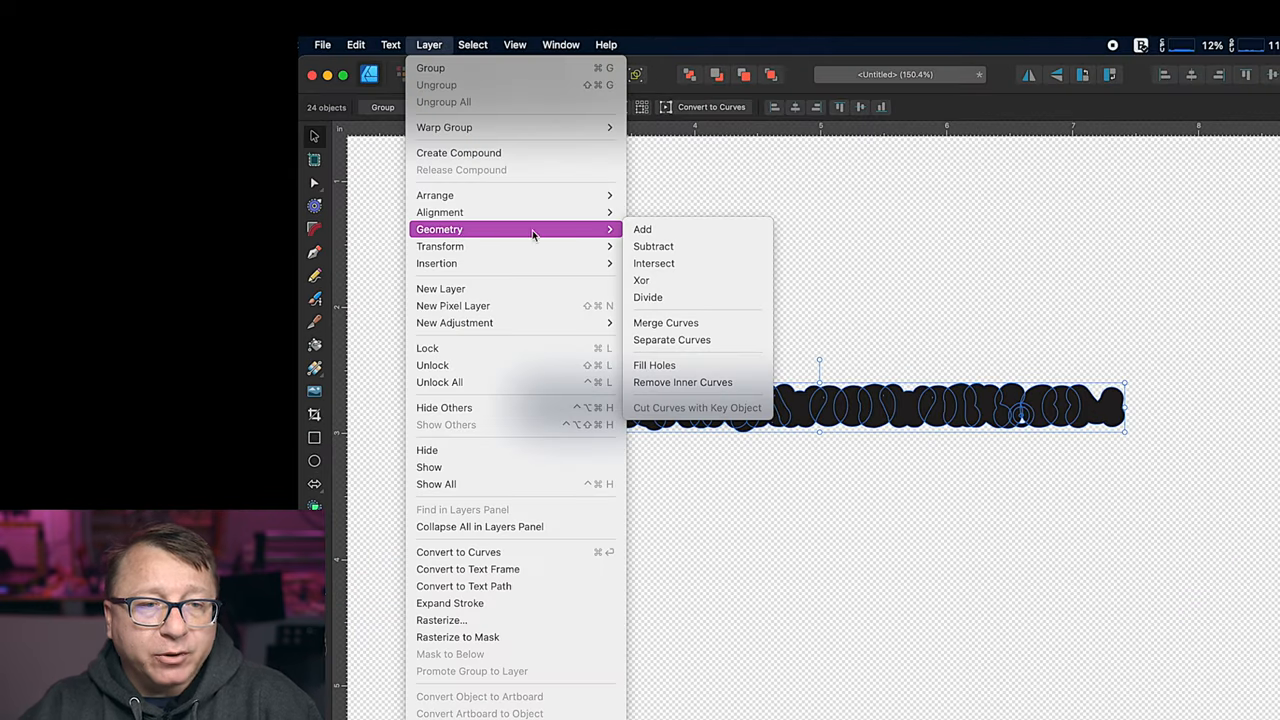
mouse_move(672, 339)
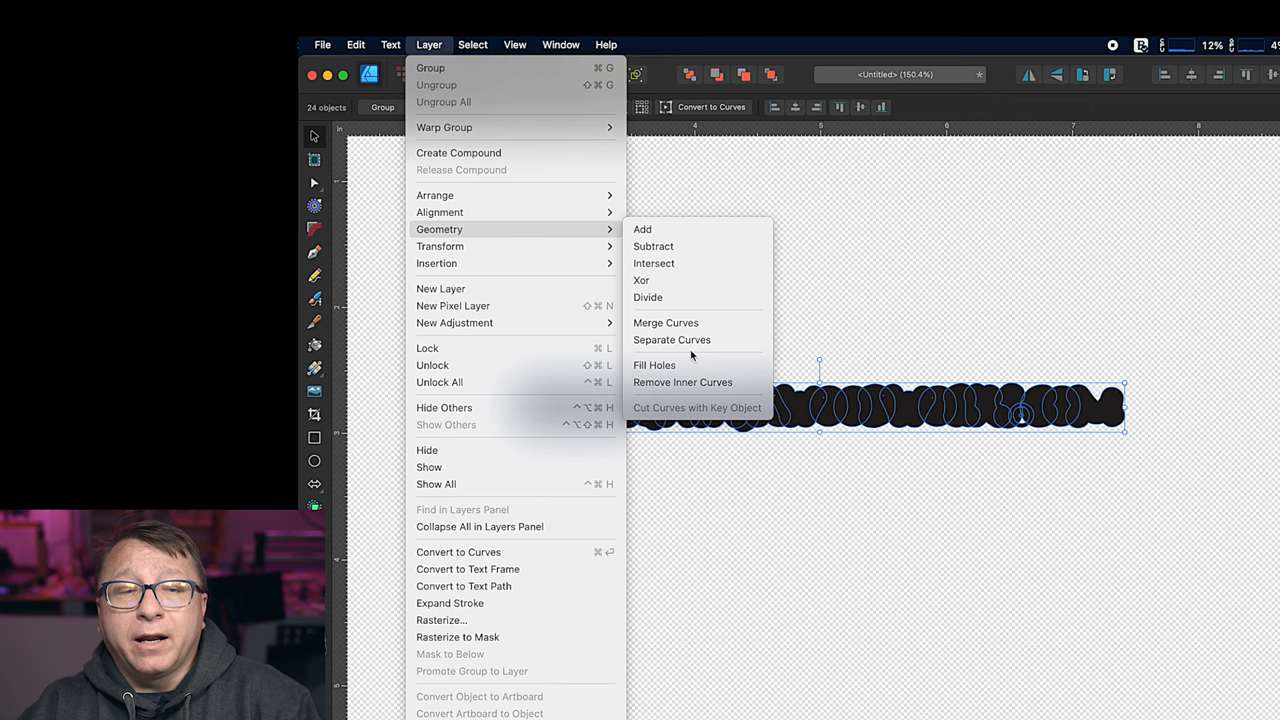
mouse_move(672, 339)
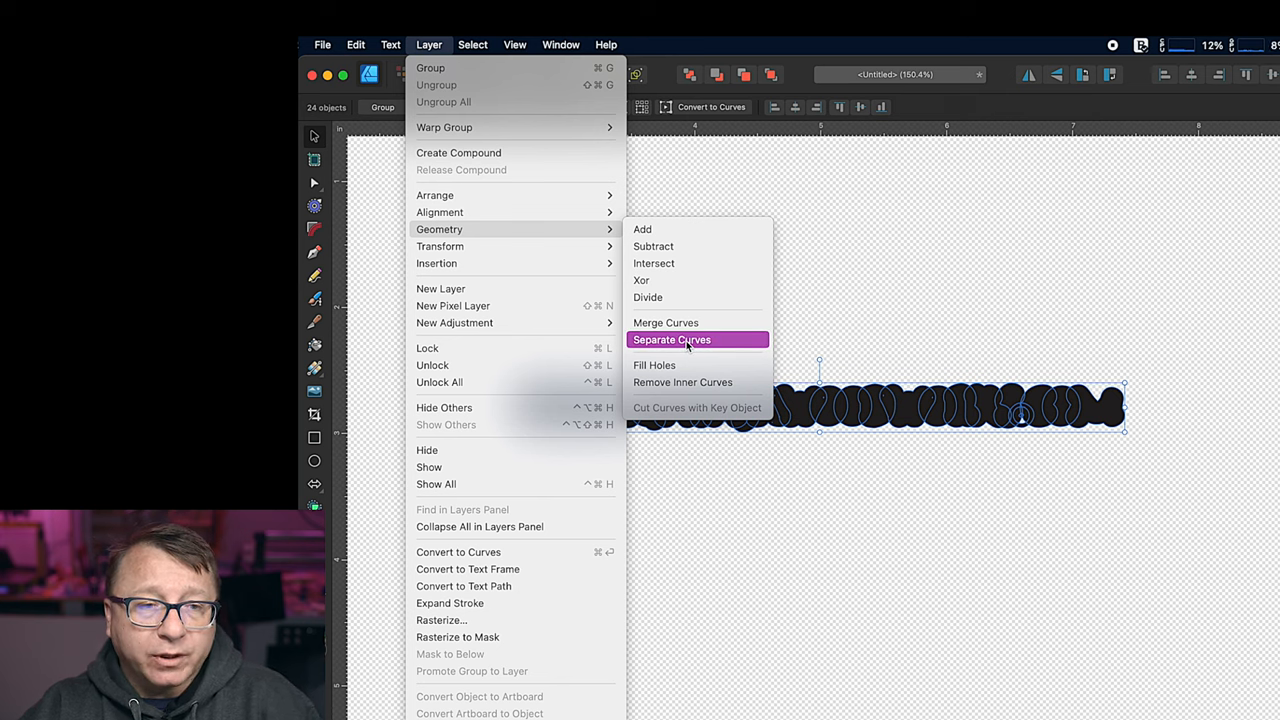
mouse_move(642, 229)
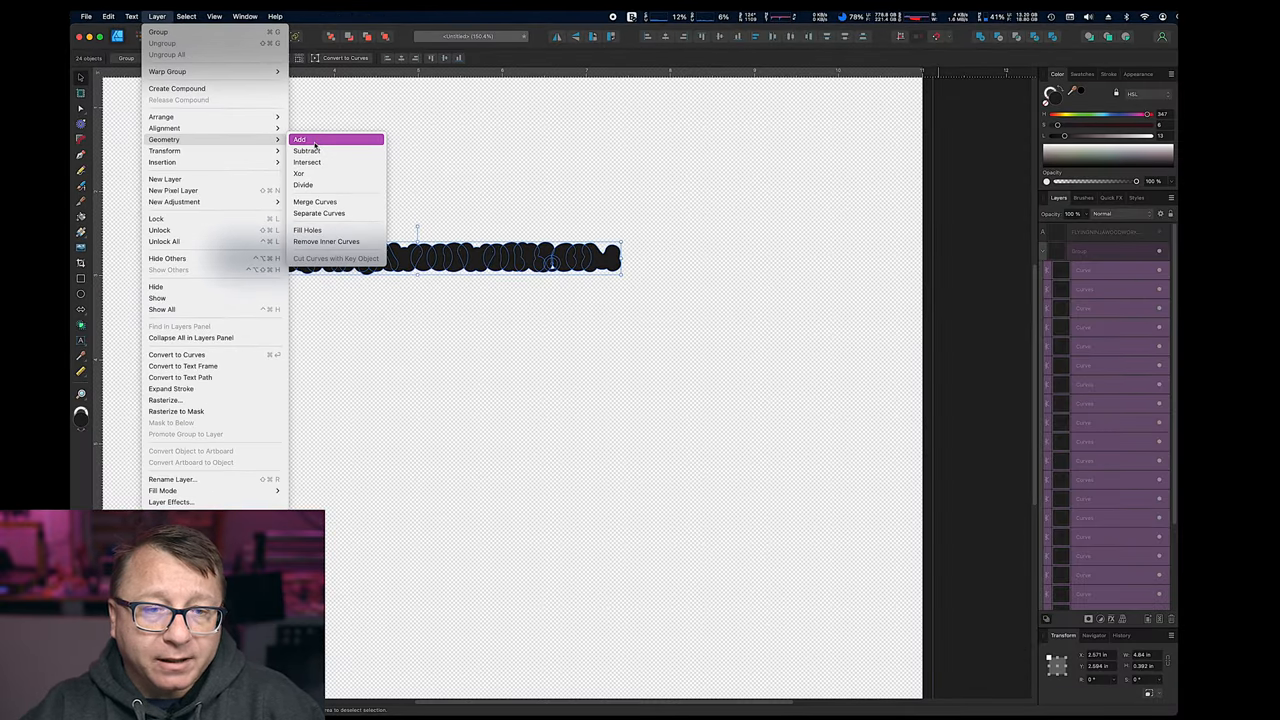
Step: Merge the contoured letters with Geometry Add and inspect the outline with the Node Tool
left_click(299, 139)
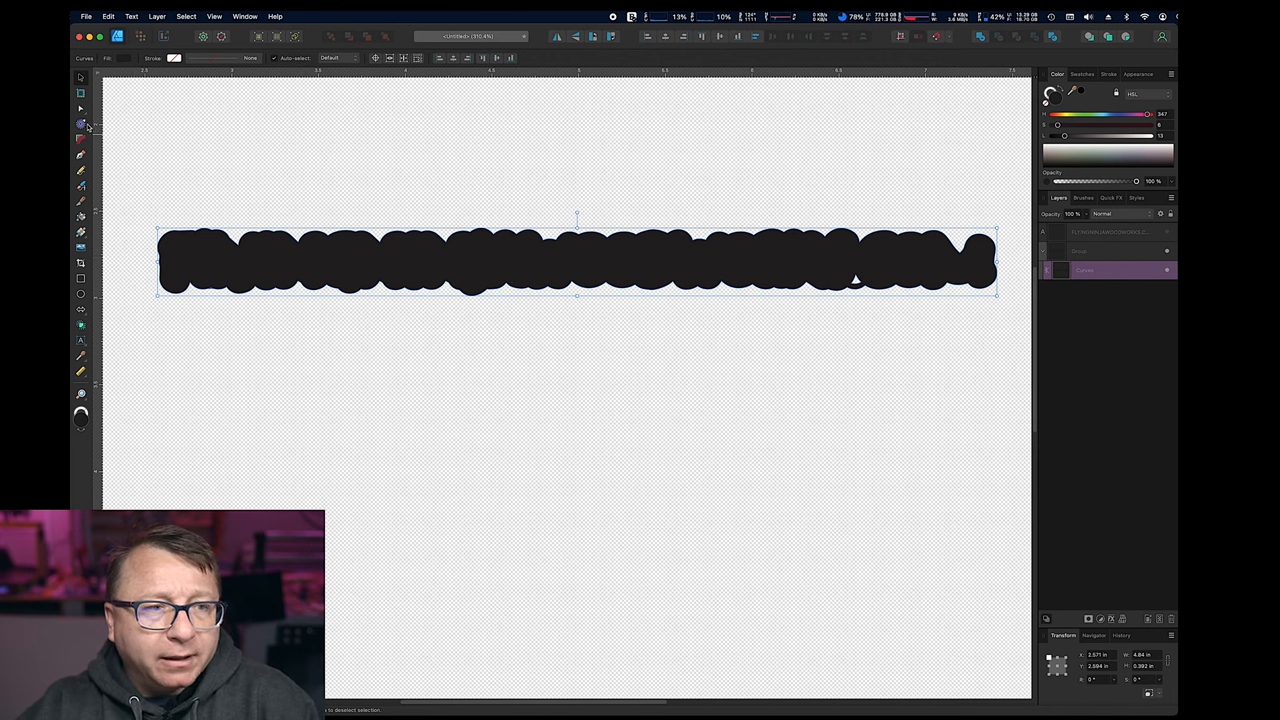
mouse_move(81, 108)
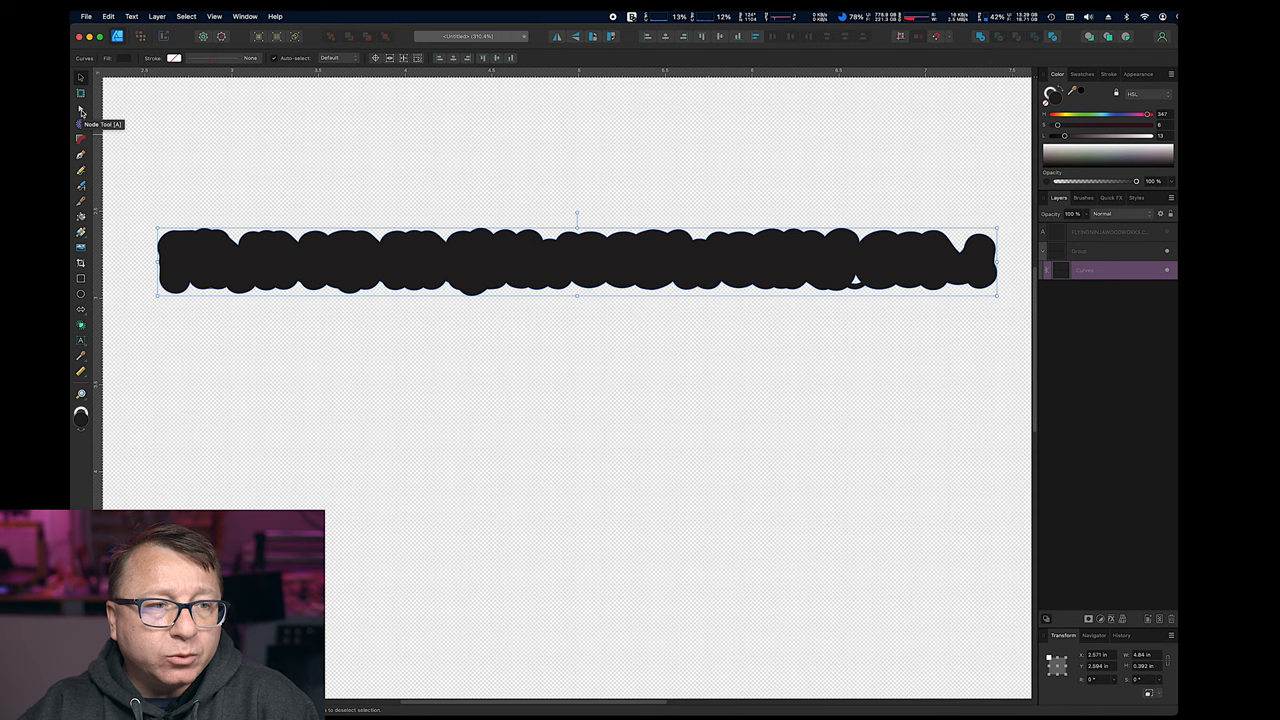
left_click(81, 110)
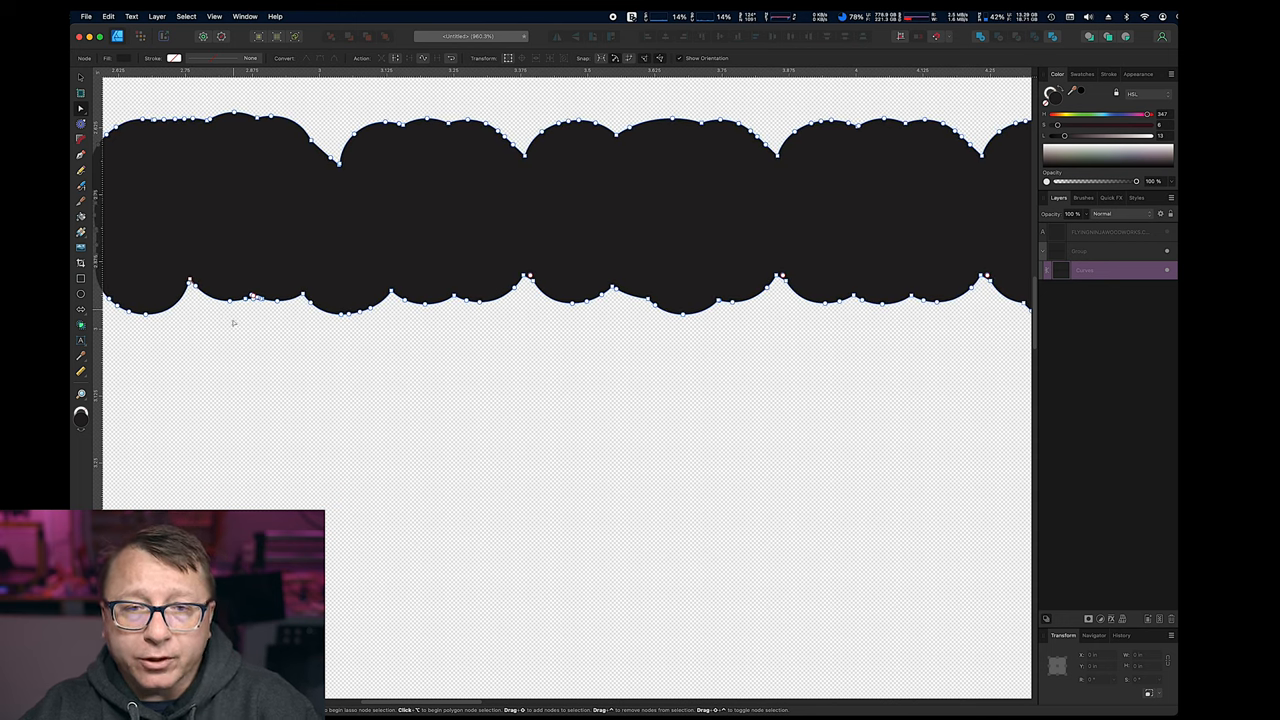
mouse_move(481, 268)
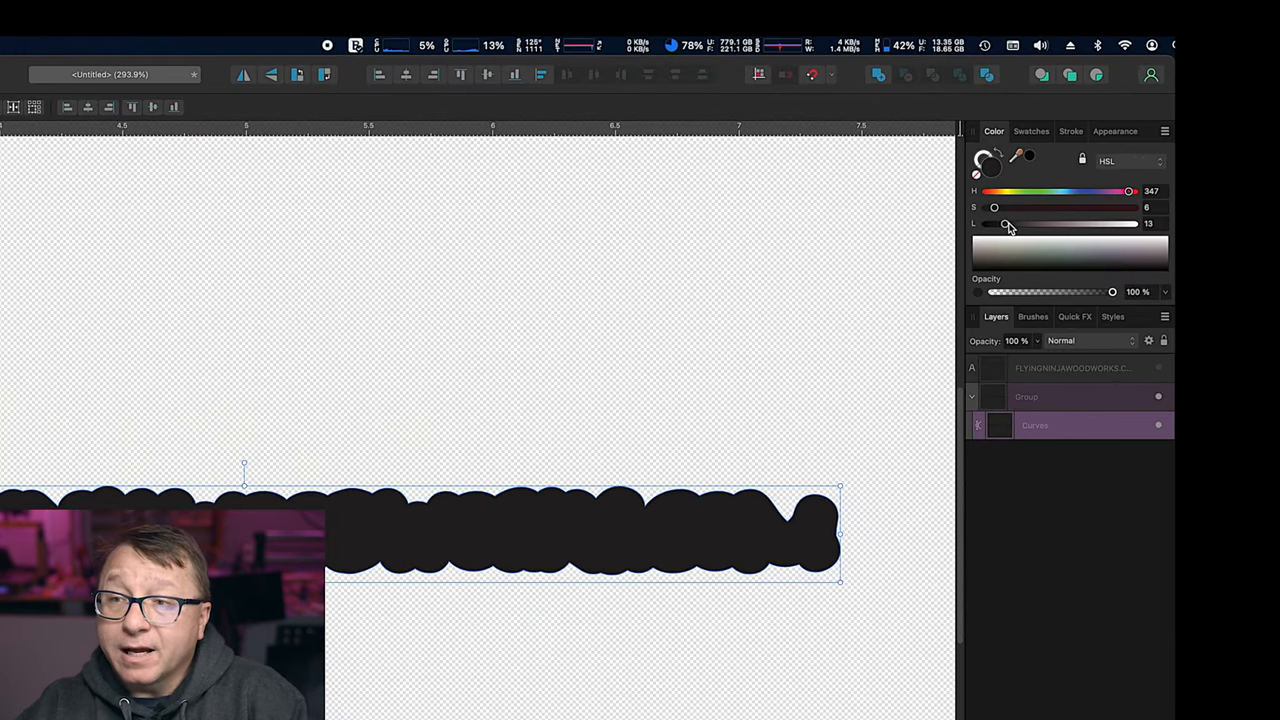
mouse_move(1068, 195)
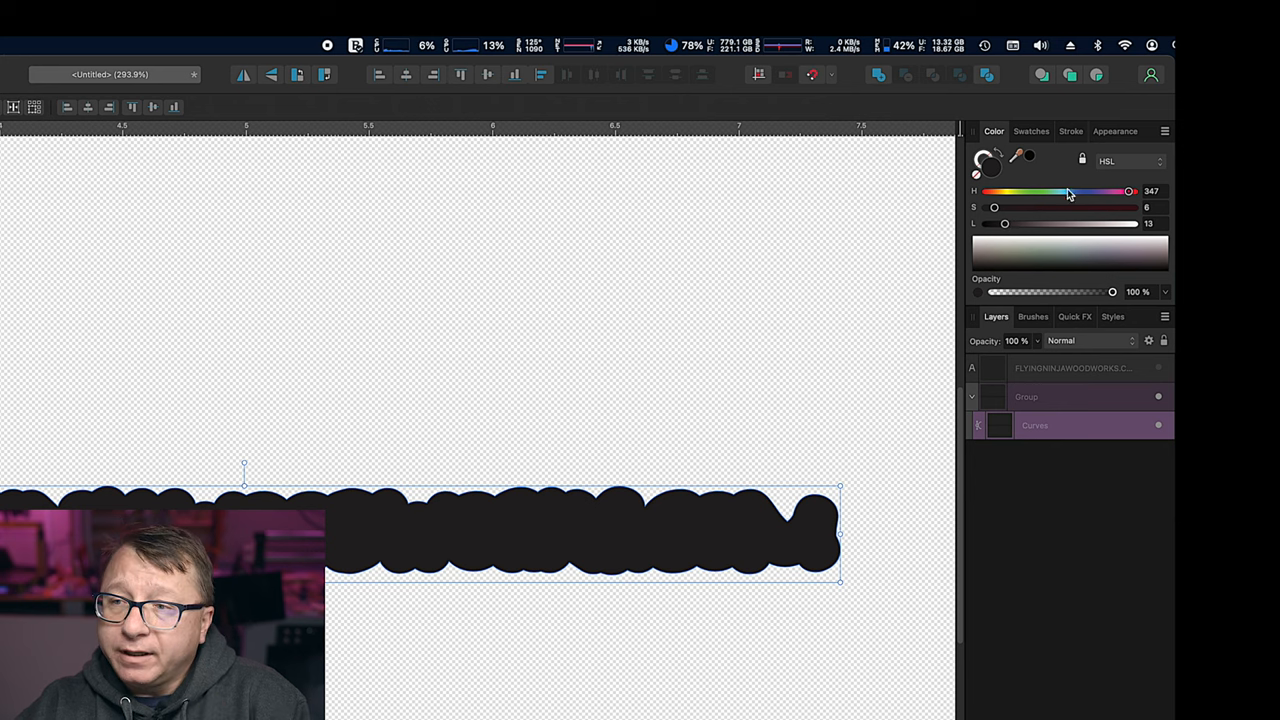
Step: Give the cloud shape a pure white fill and show its colour values in HSL
left_click(1127, 161)
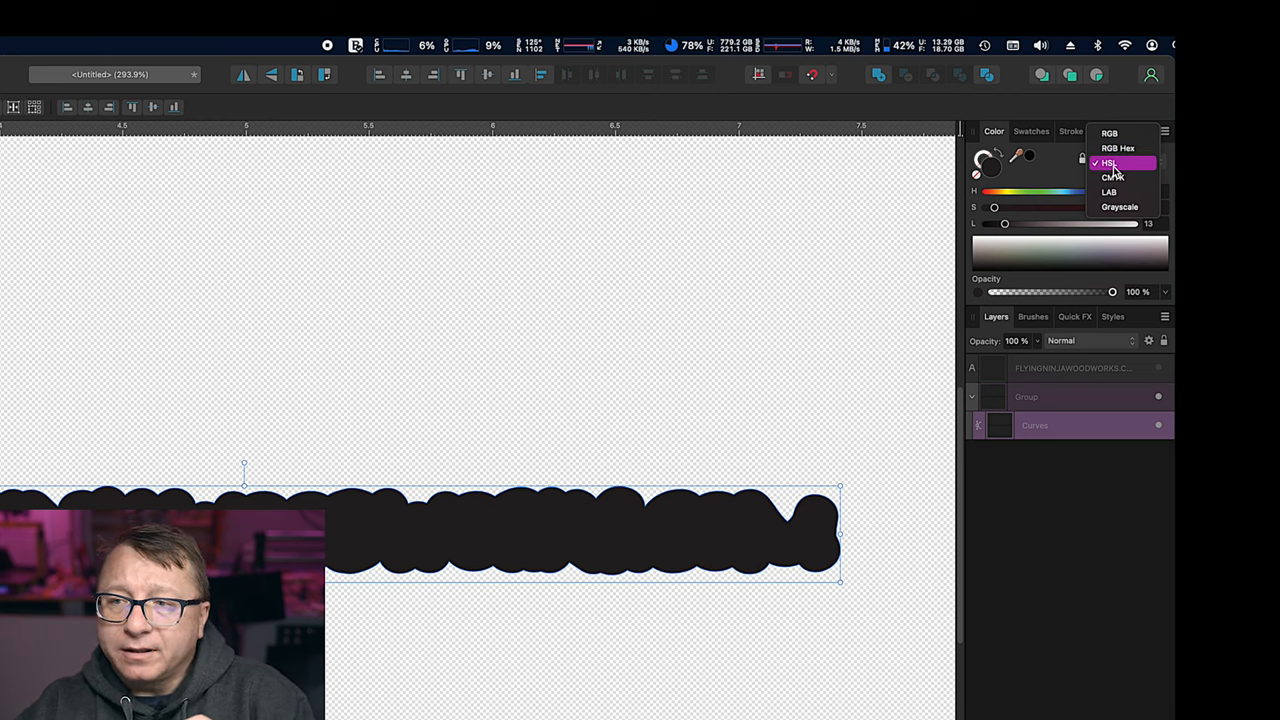
left_click(1108, 162)
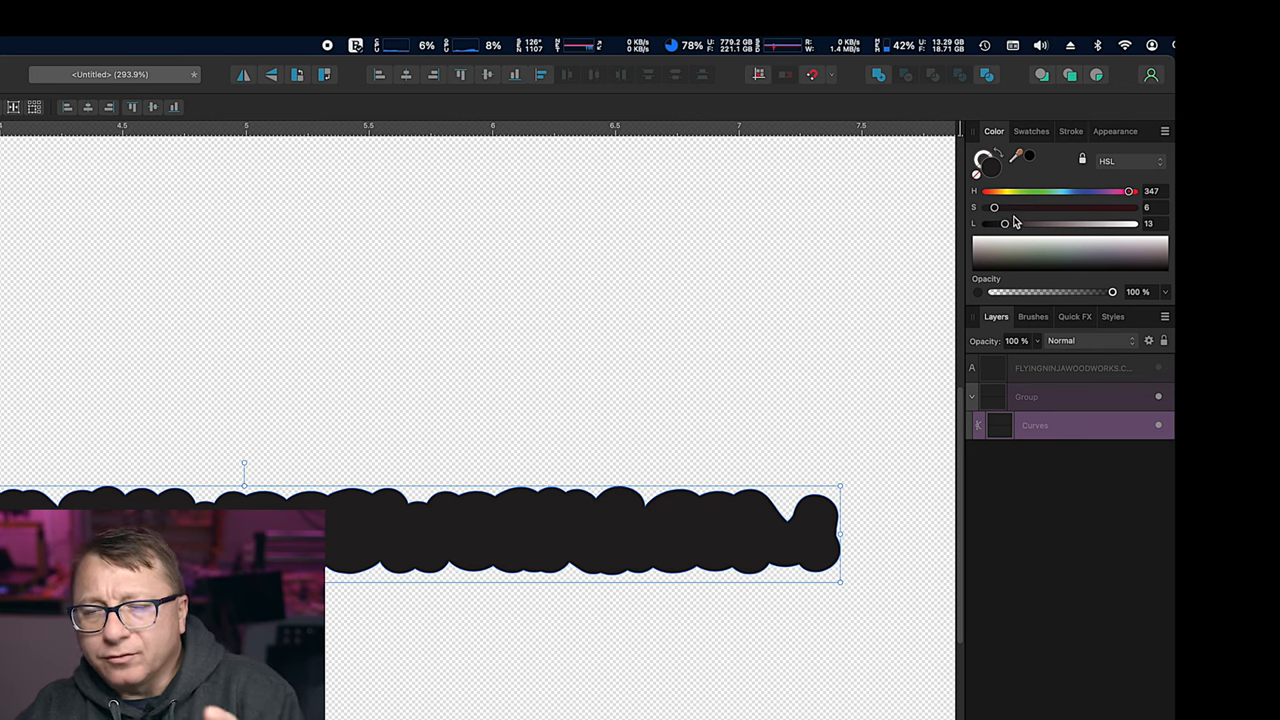
left_click_drag(1005, 224, 1120, 224)
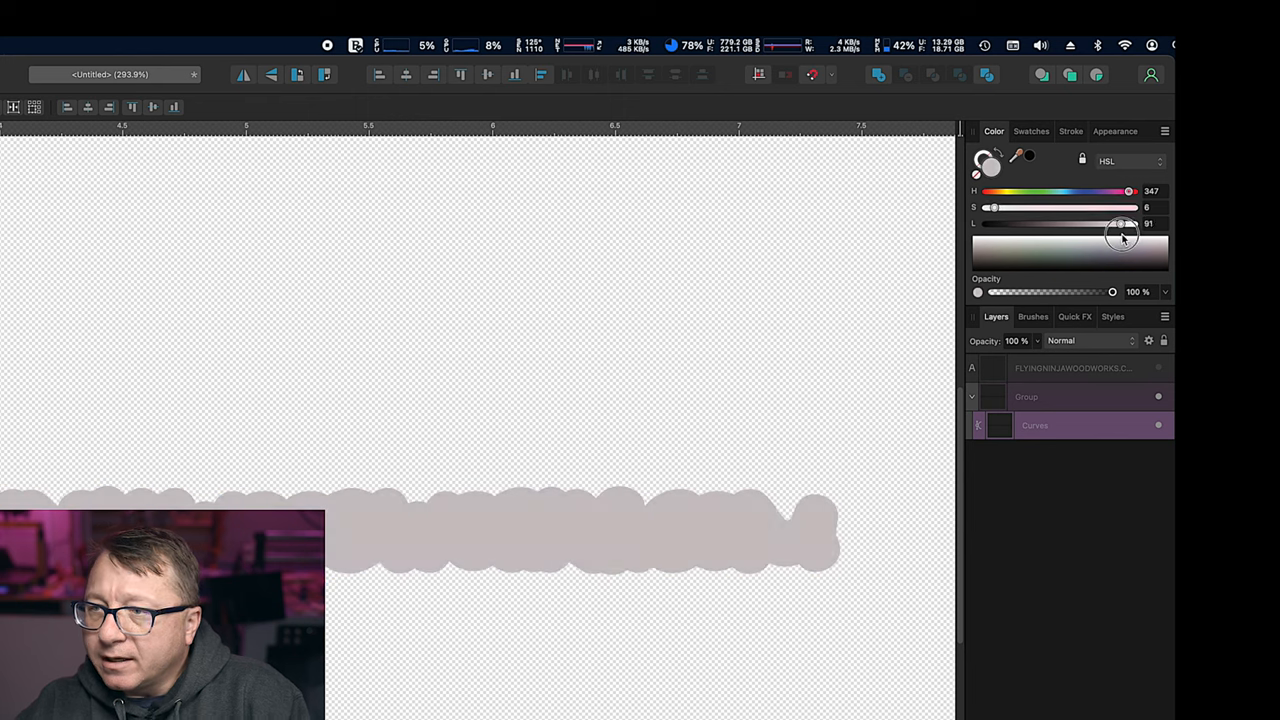
left_click_drag(1120, 223, 1135, 223)
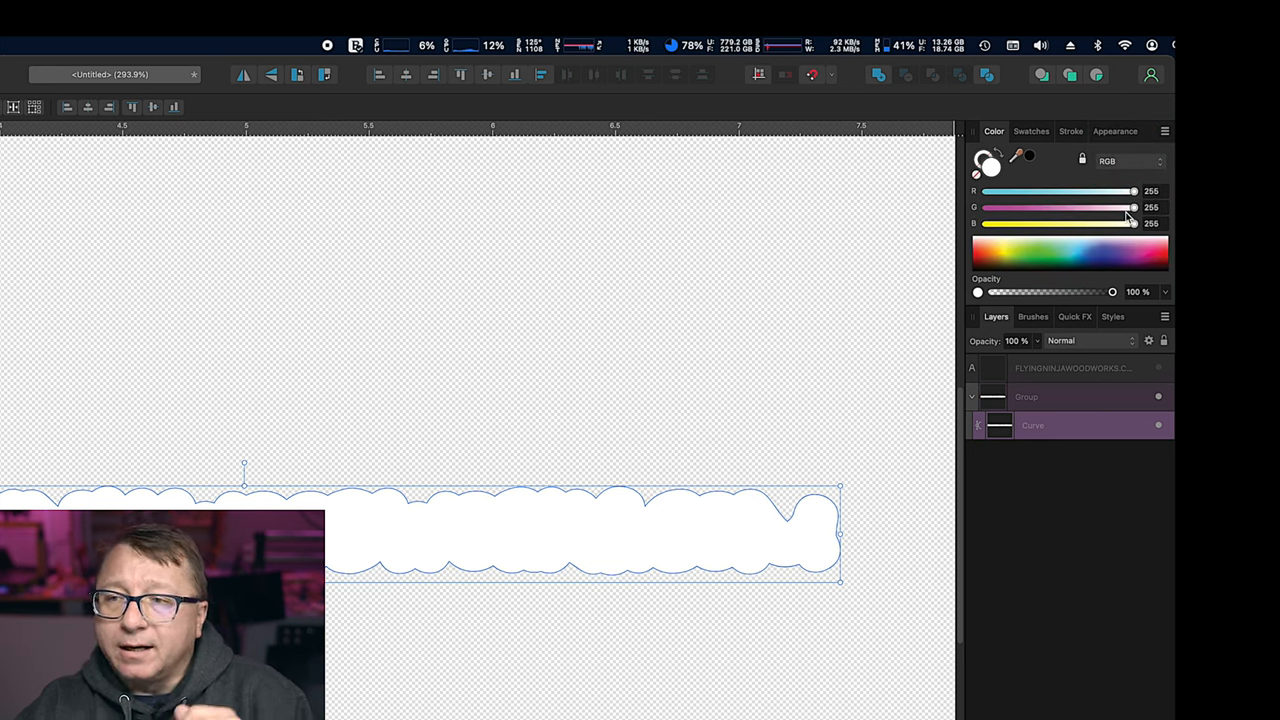
left_click(1128, 161)
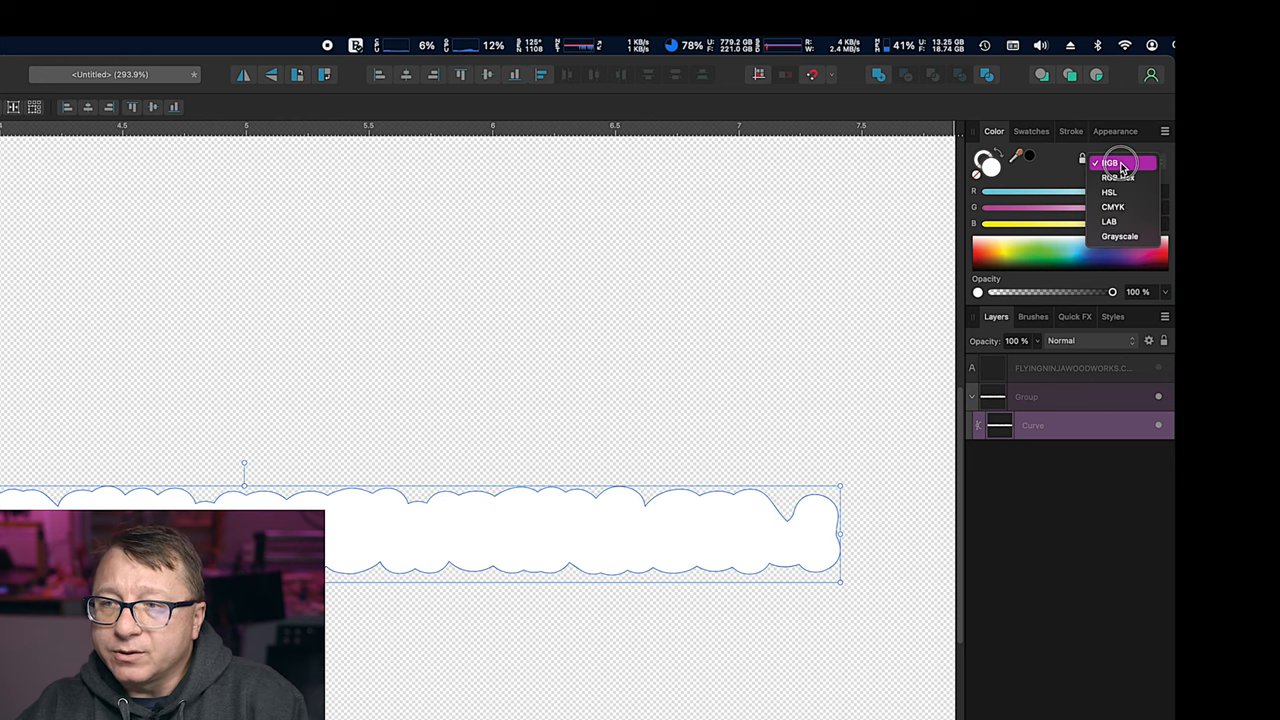
left_click(1109, 191)
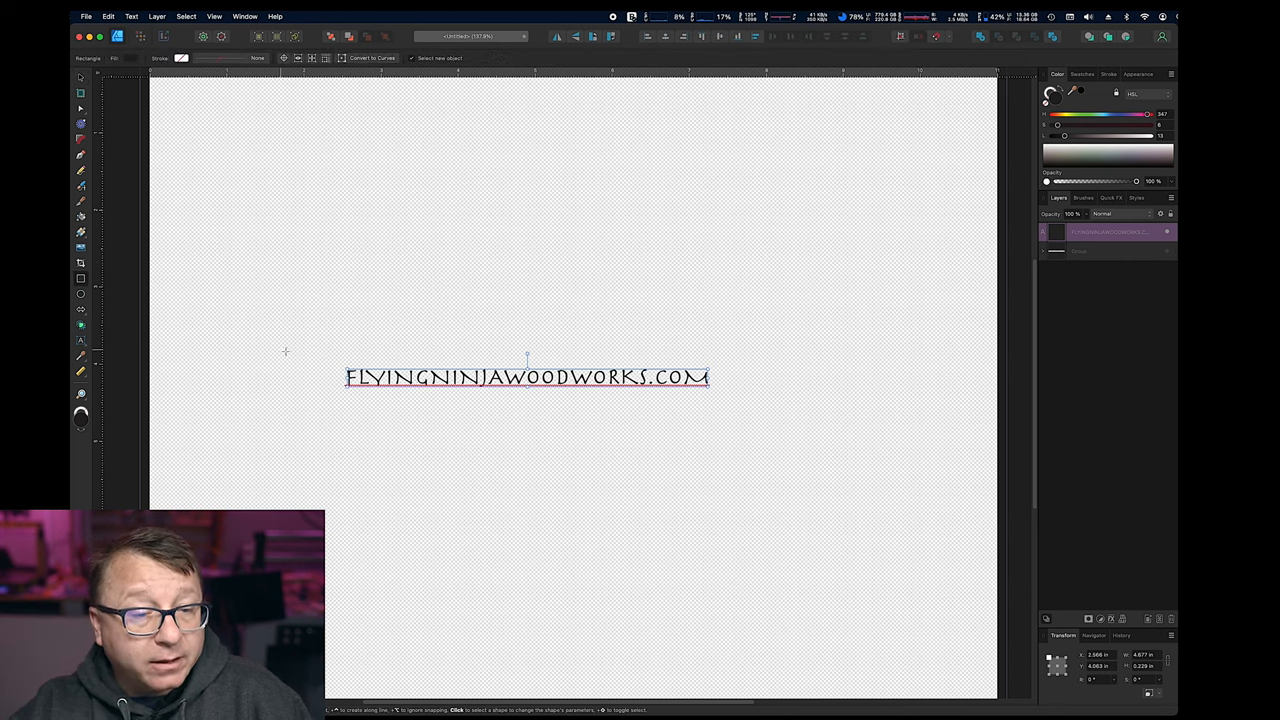
Step: Draw a rectangle over the FLYINGNINJAWOODWORKS.COM text
left_click_drag(267, 338, 824, 433)
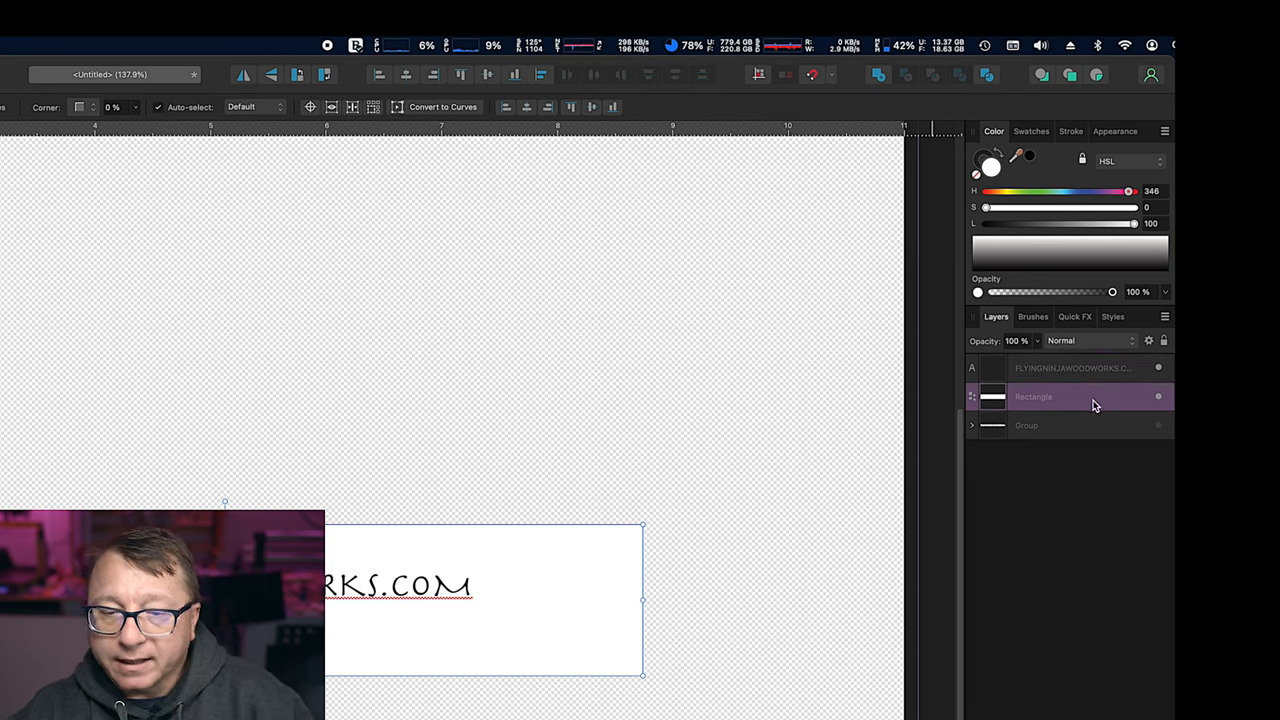
mouse_move(1025, 434)
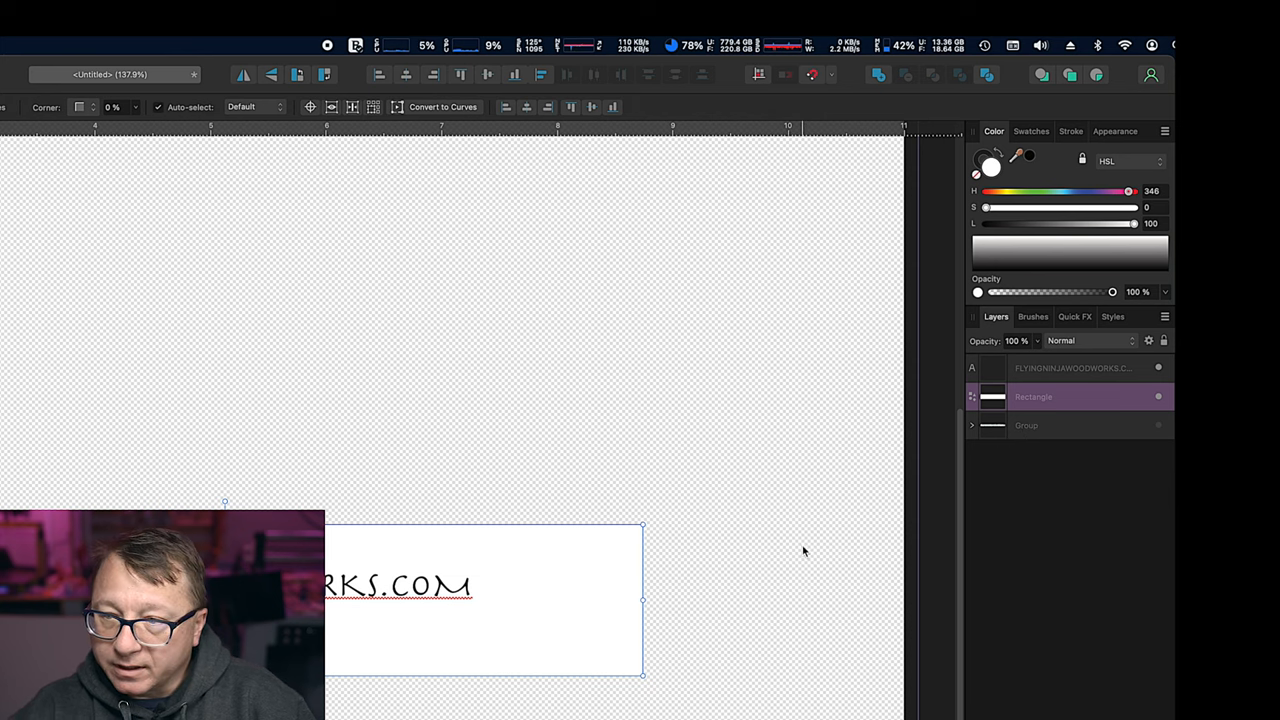
mouse_move(784, 388)
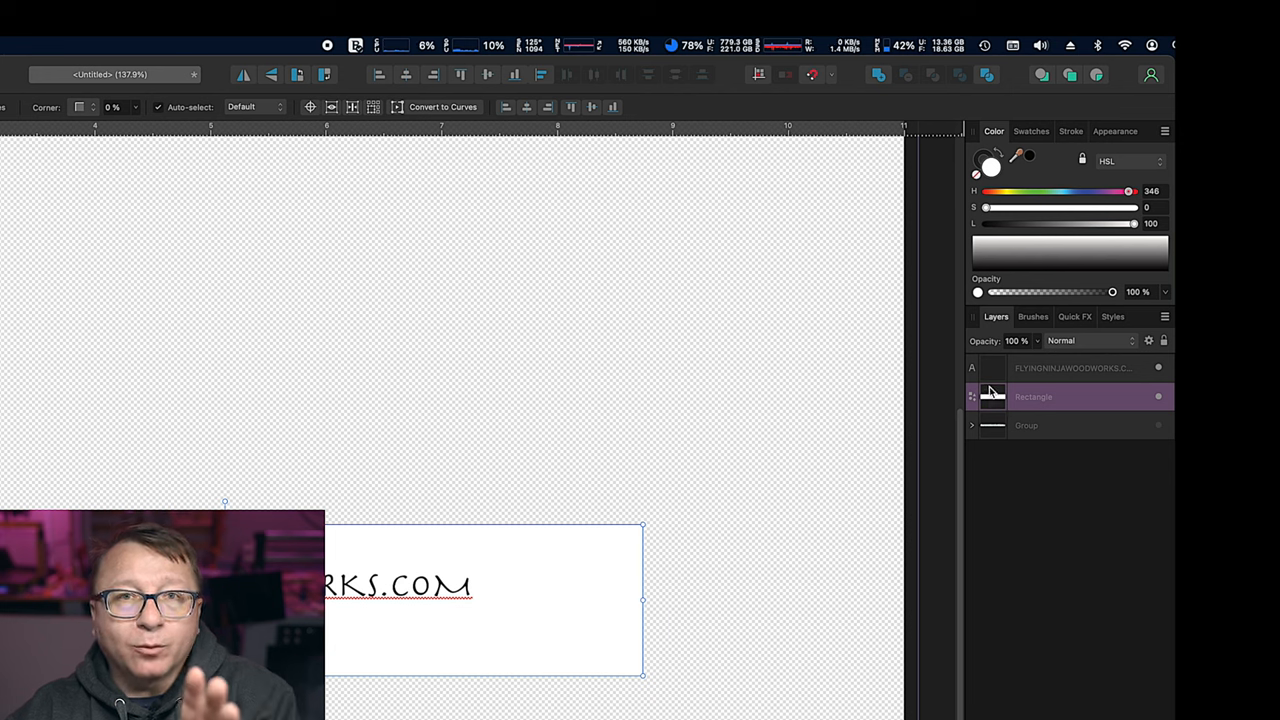
Step: Fill the rectangle black, then raise the website text's lightness
left_click_drag(986, 207, 1003, 207)
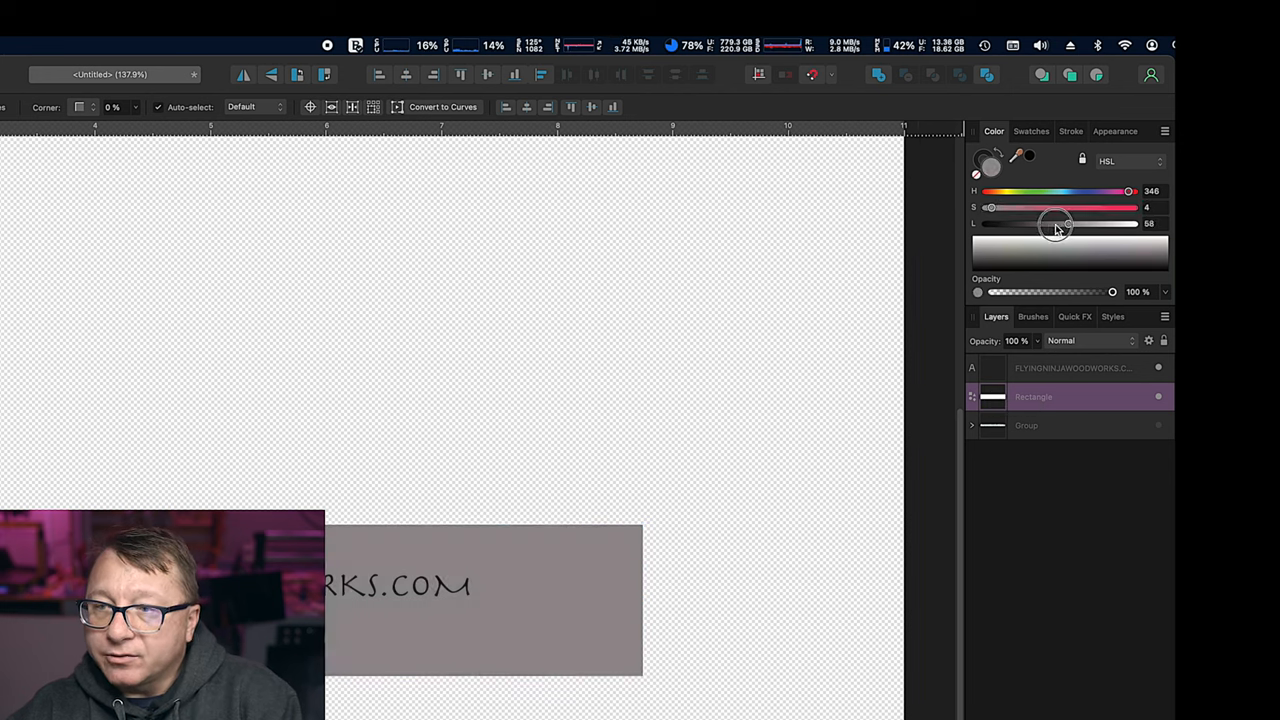
left_click_drag(1065, 223, 986, 223)
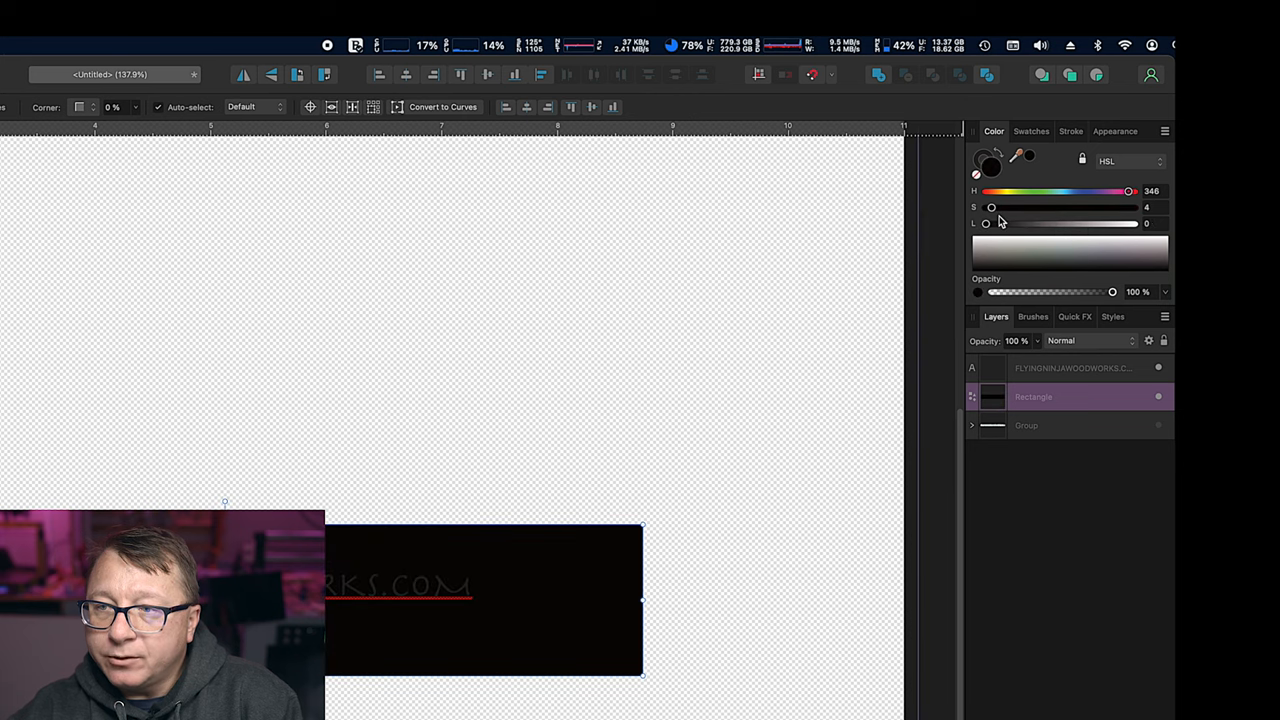
left_click_drag(986, 223, 1133, 223)
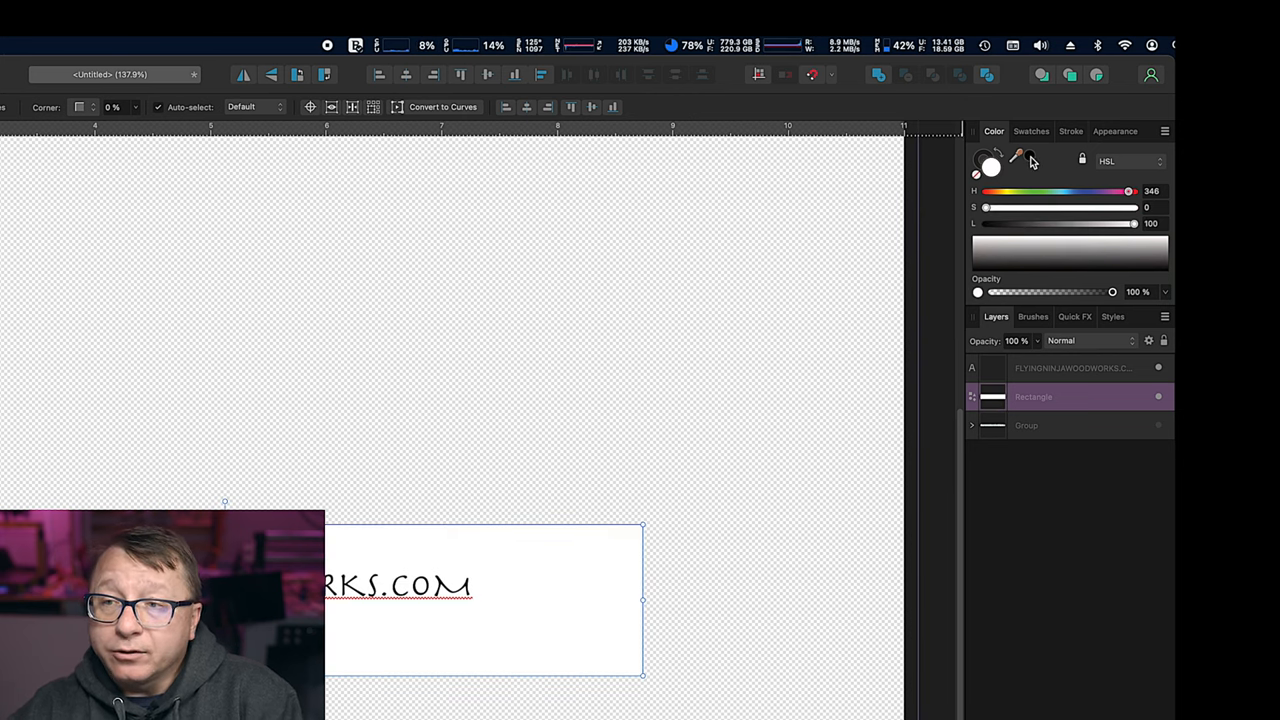
left_click_drag(1133, 223, 985, 223)
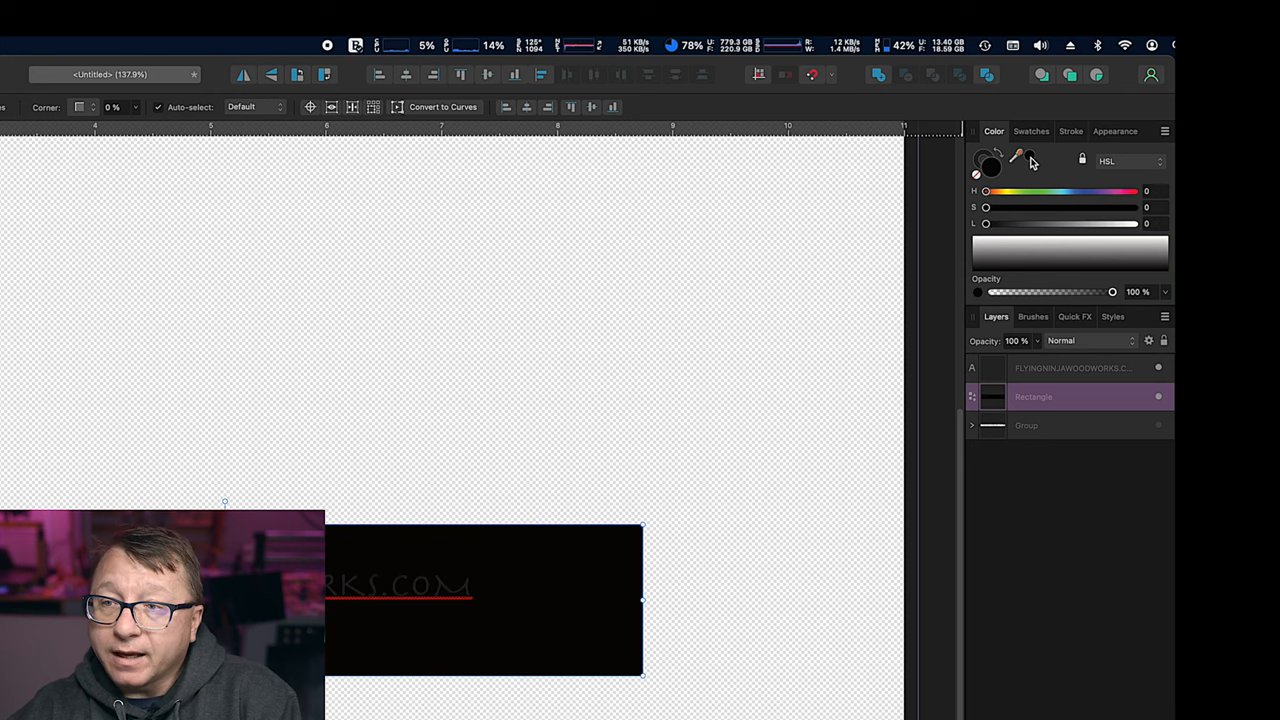
mouse_move(1057, 443)
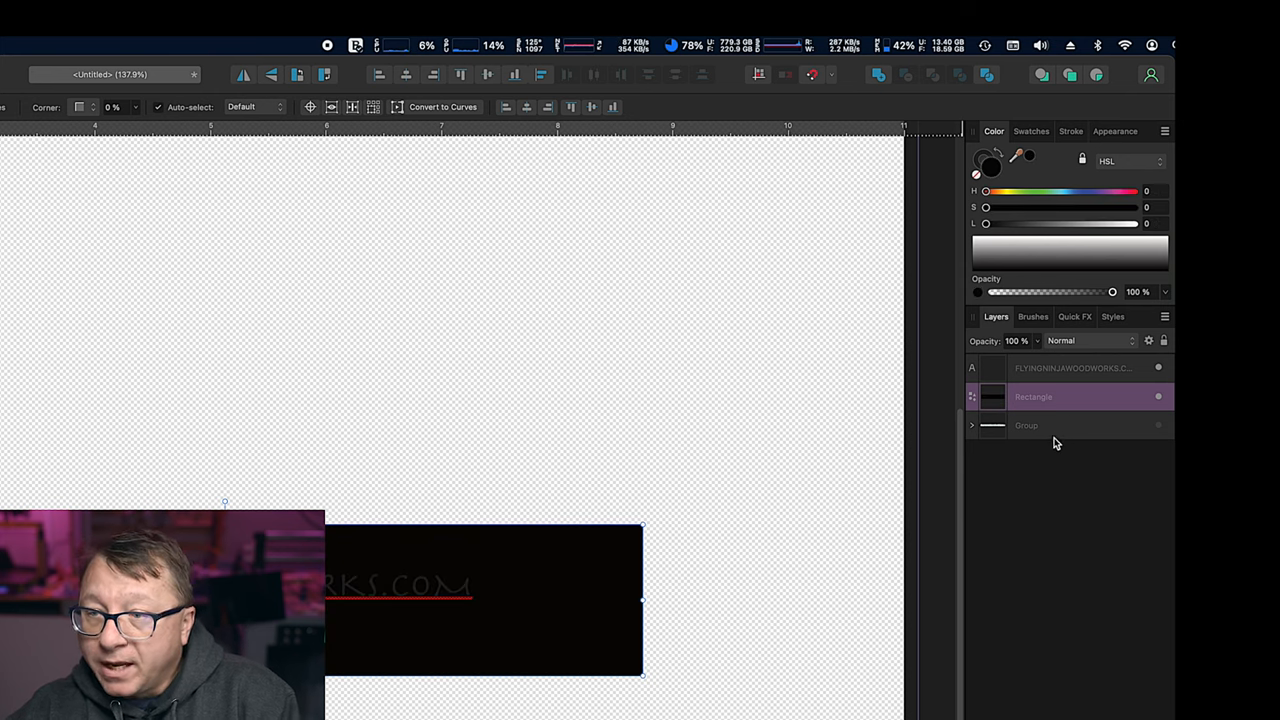
left_click(1072, 367)
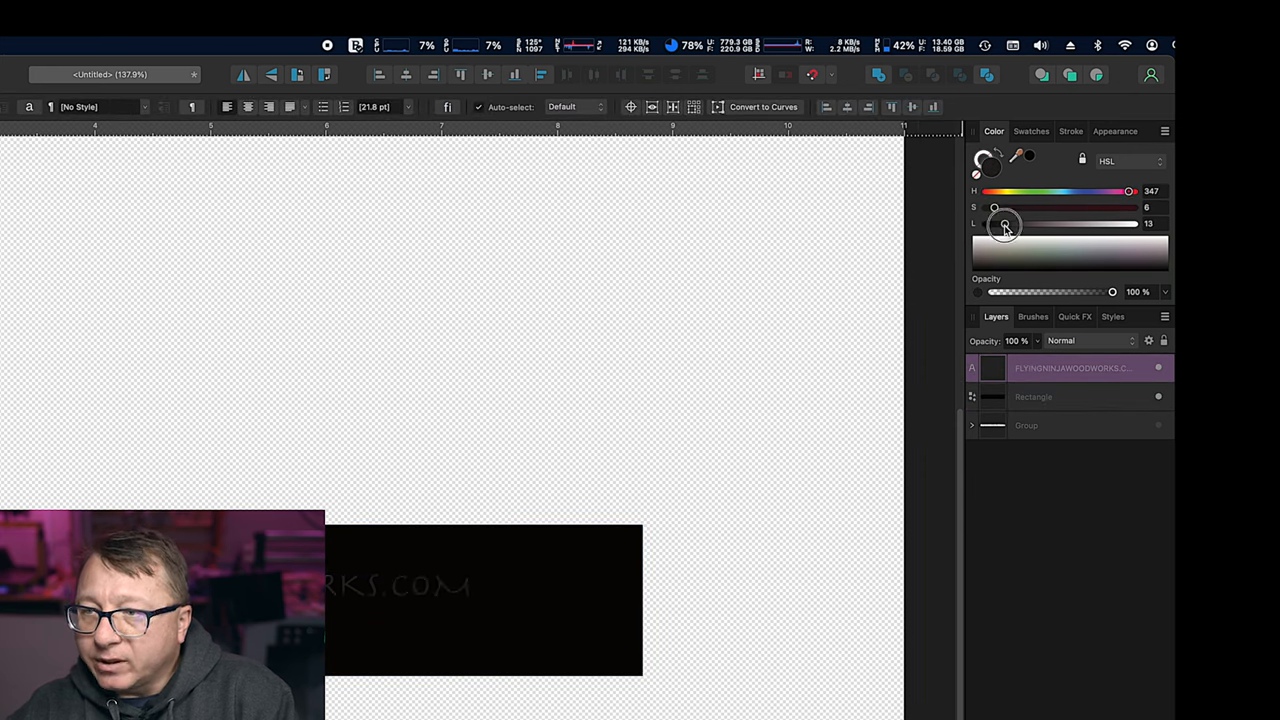
left_click_drag(1005, 223, 1134, 223)
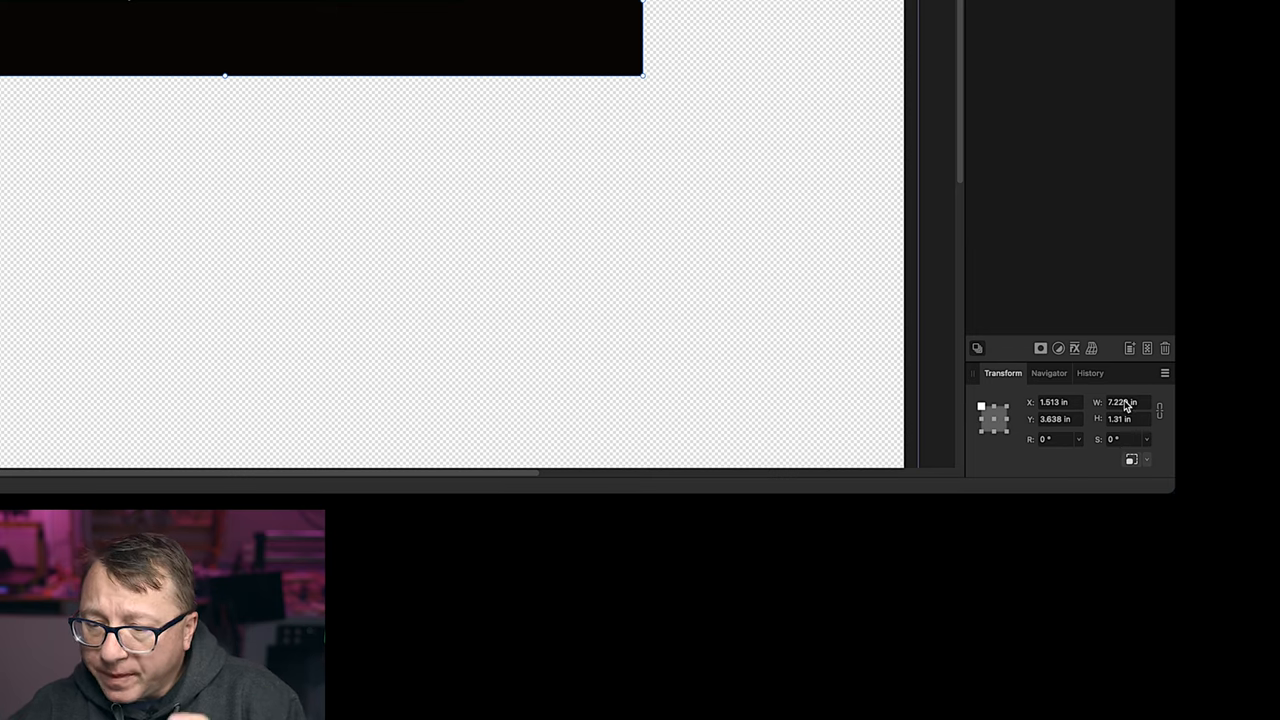
Step: Start editing the rectangle's 7.229 in width value in the Transform panel
left_click(1120, 402)
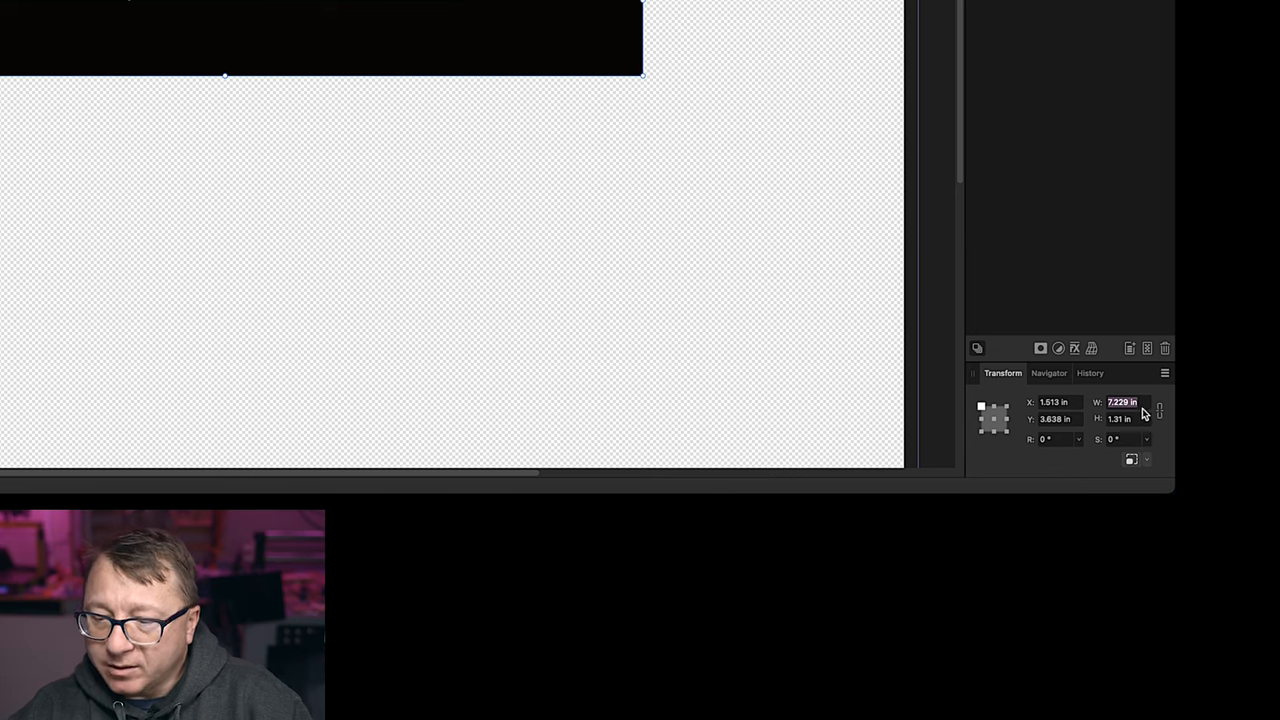
mouse_move(1097, 402)
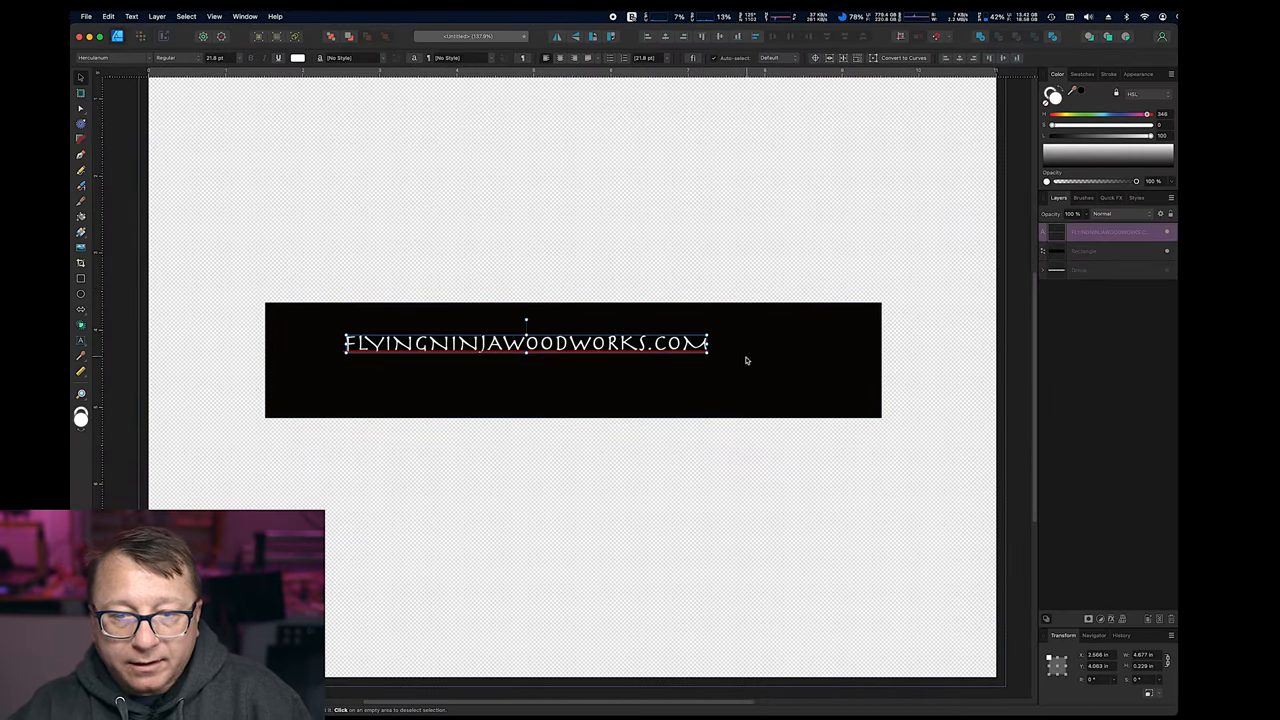
Step: Drag the white web address's corner handle to stretch it across the black rectangle
left_click_drag(708, 343, 857, 347)
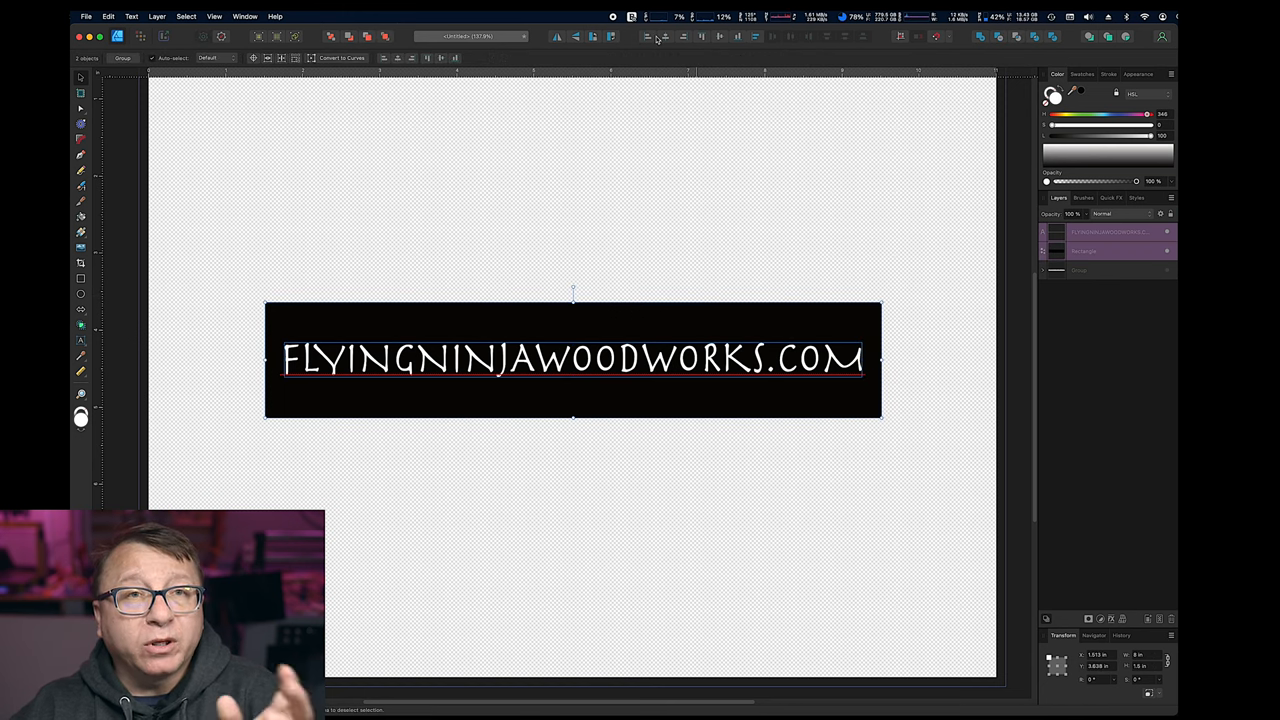
mouse_move(665, 37)
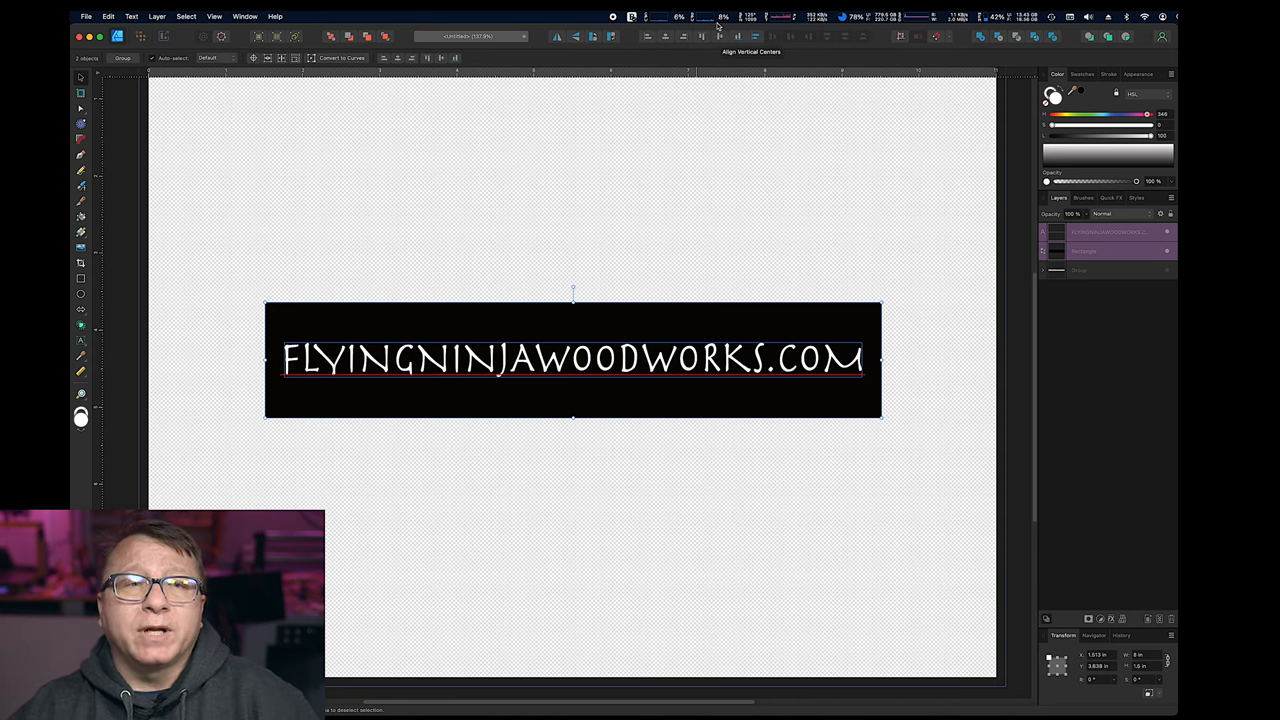
Step: Align the web address to the vertical centre of the 8 × 1.5 in rectangle
left_click(157, 16)
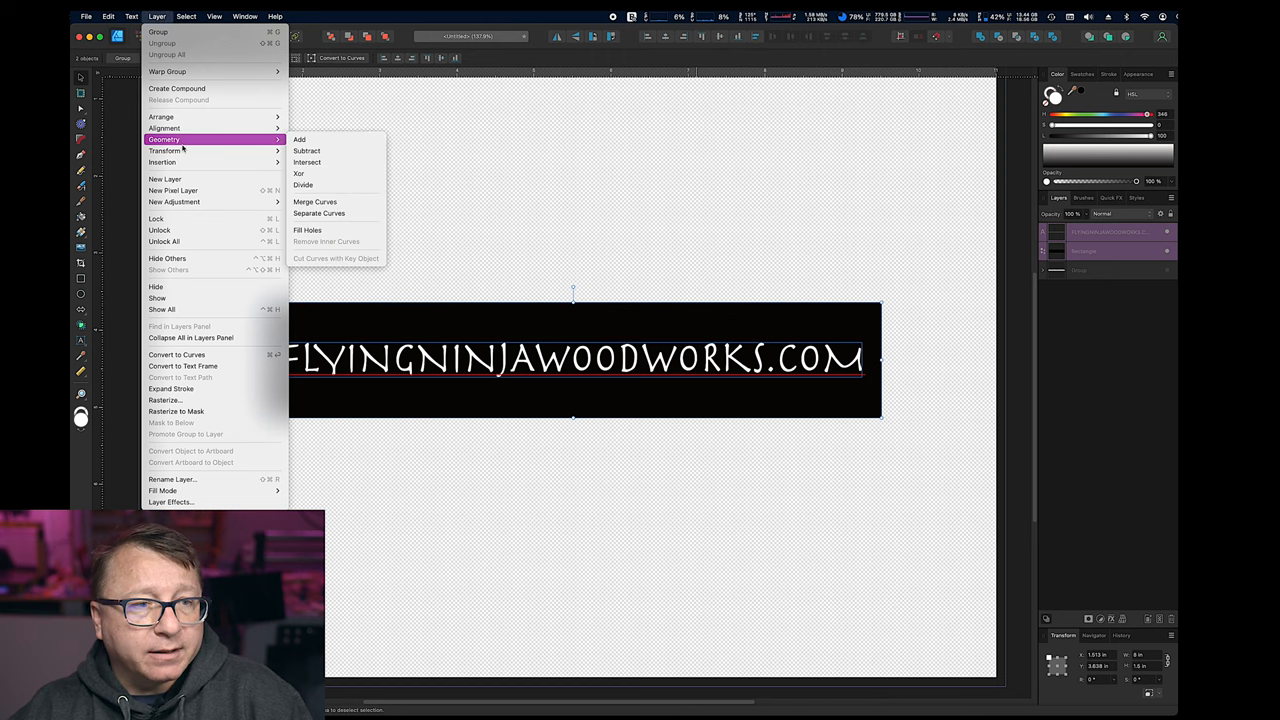
mouse_move(164, 128)
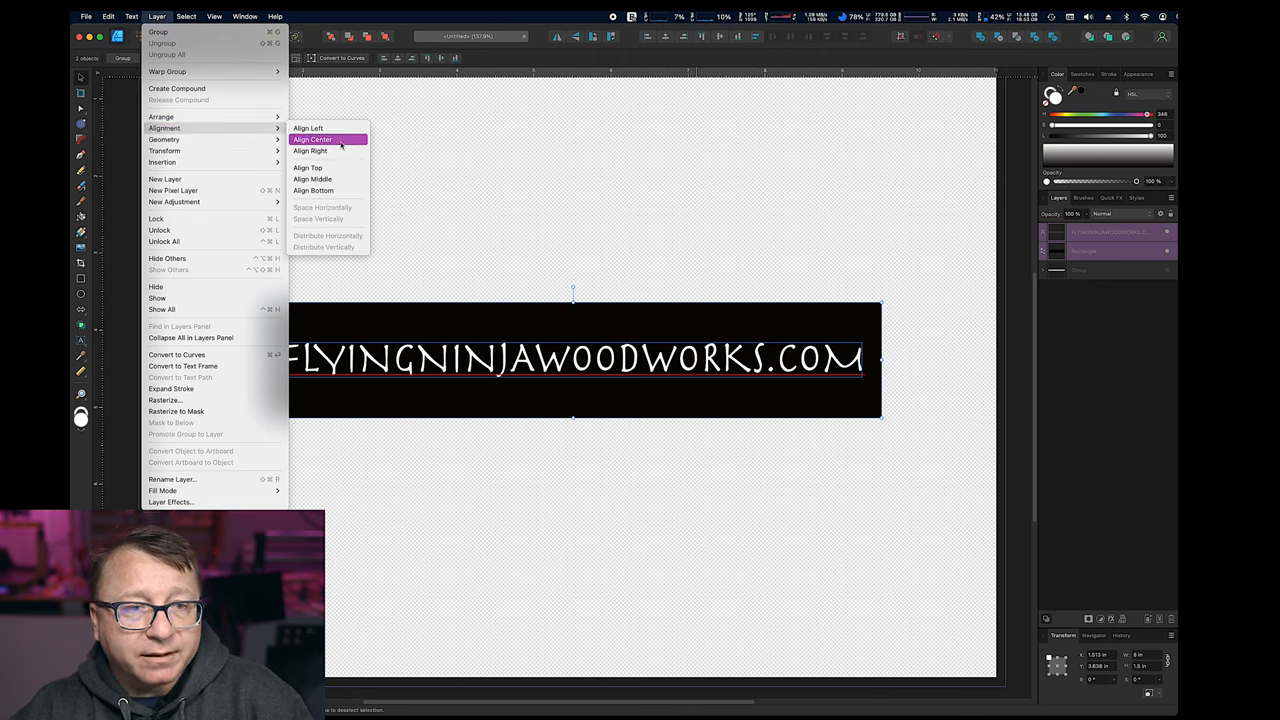
mouse_move(727, 197)
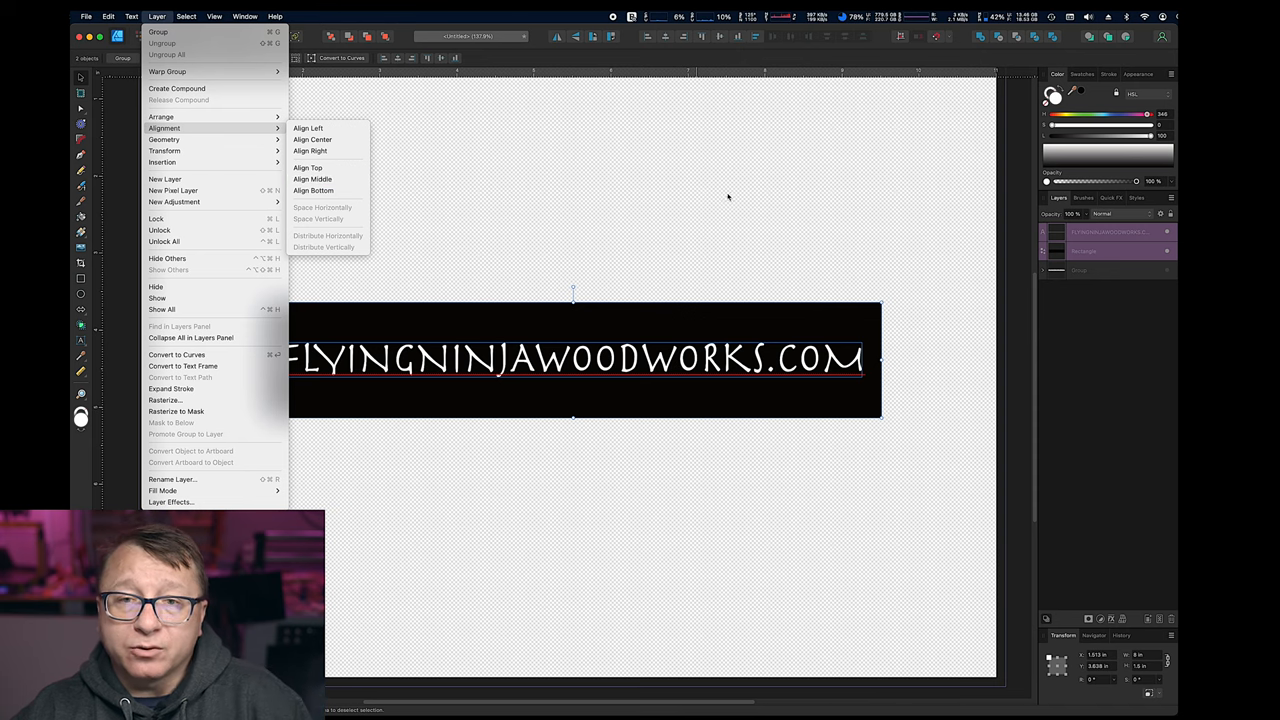